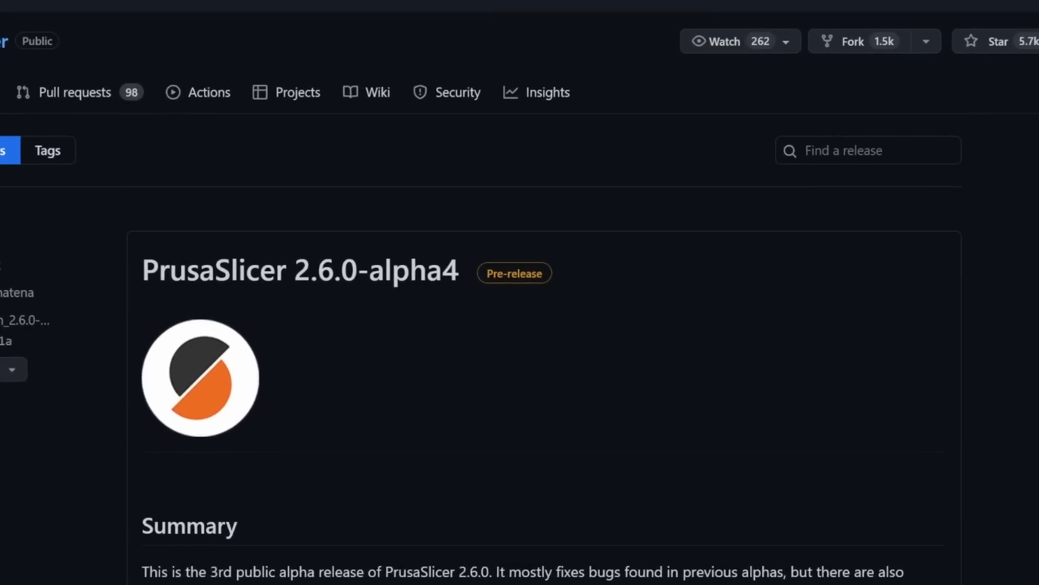
# Scroll the 2.6.0-alpha2 release notes down to the Measurement tool section.
pyautogui.scroll(3)
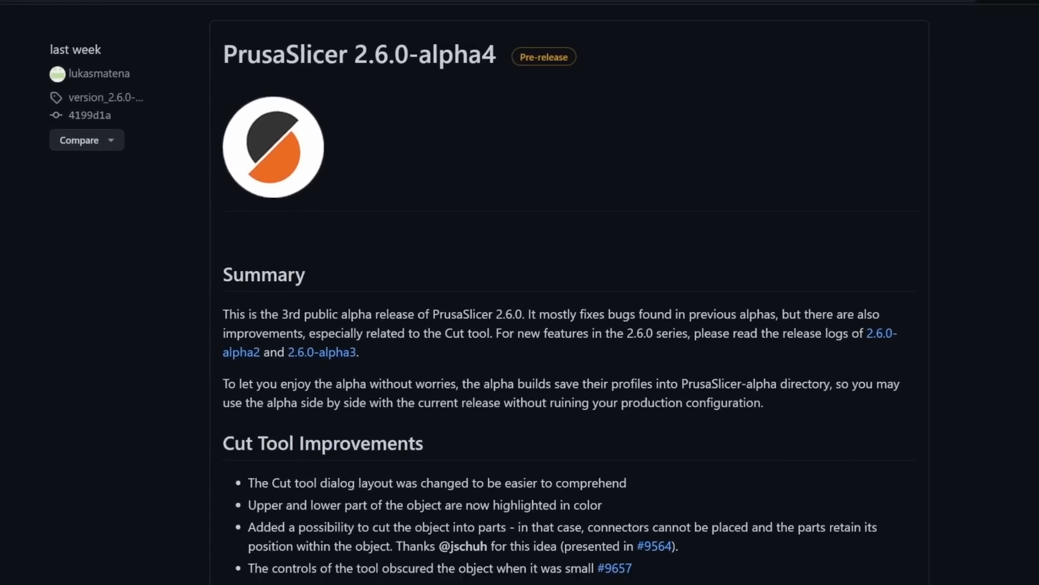
pyautogui.scroll(-3)
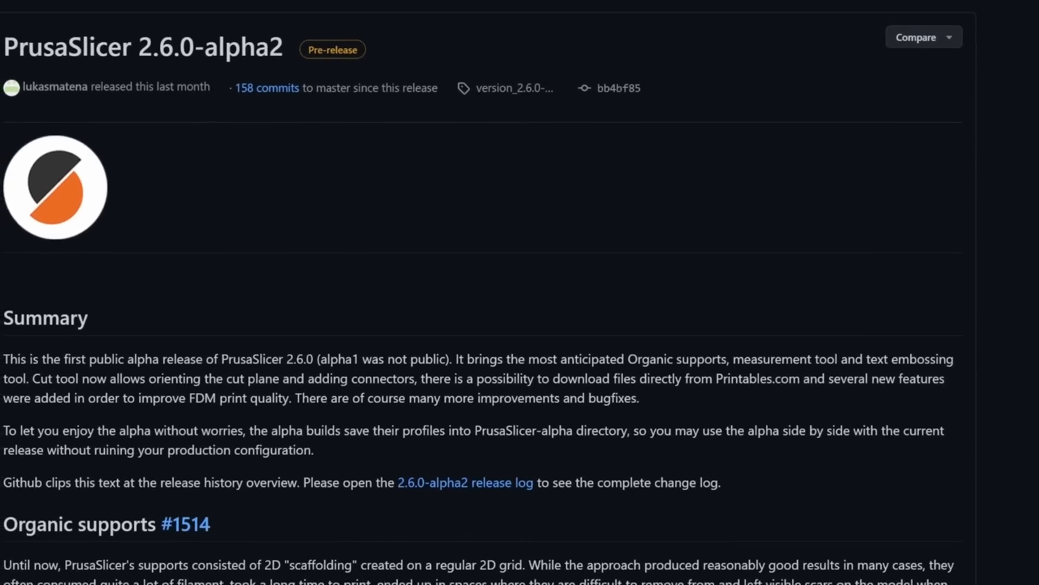
pyautogui.scroll(-3)
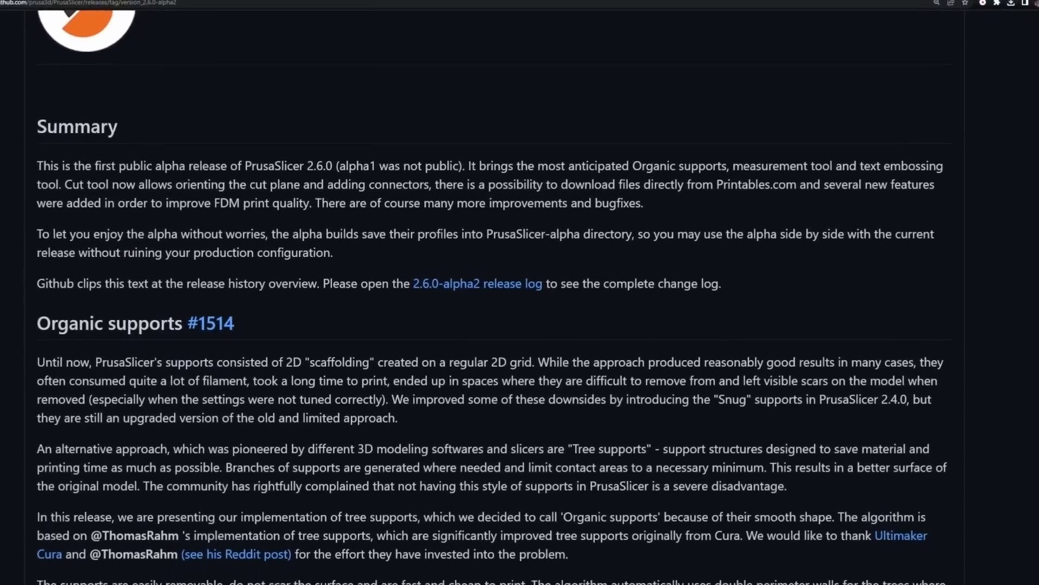
pyautogui.scroll(-3)
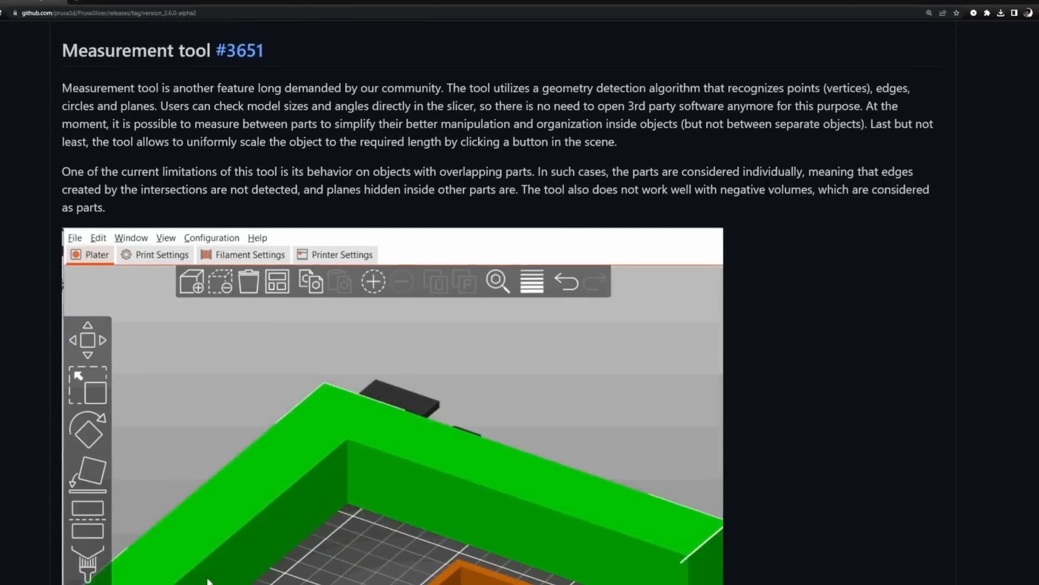
pyautogui.scroll(-3)
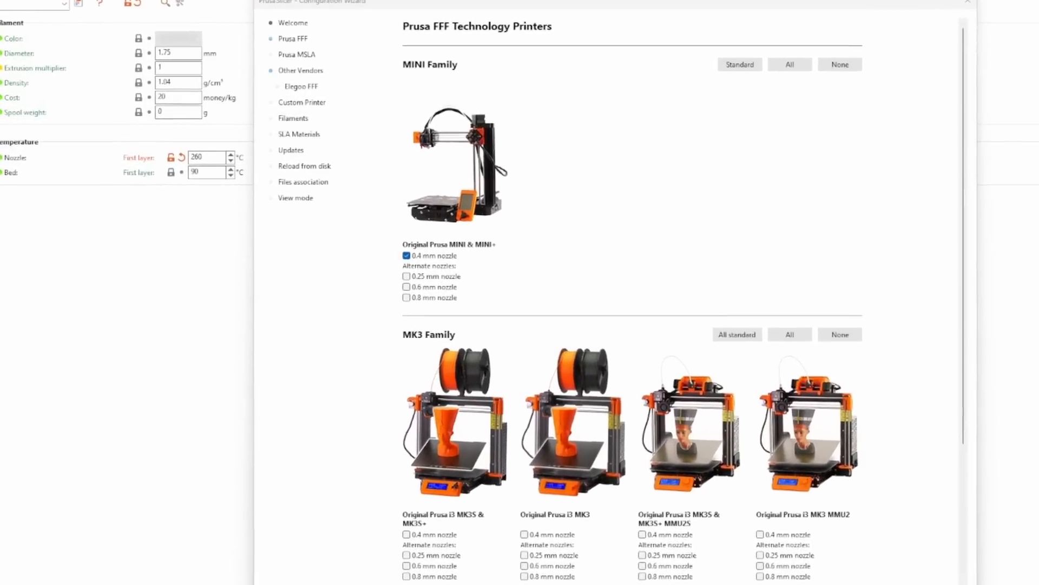
# Add Elegoo printers from Other Vendors, finish, then reopen the wizard for template filaments.
pyautogui.click(300, 71)
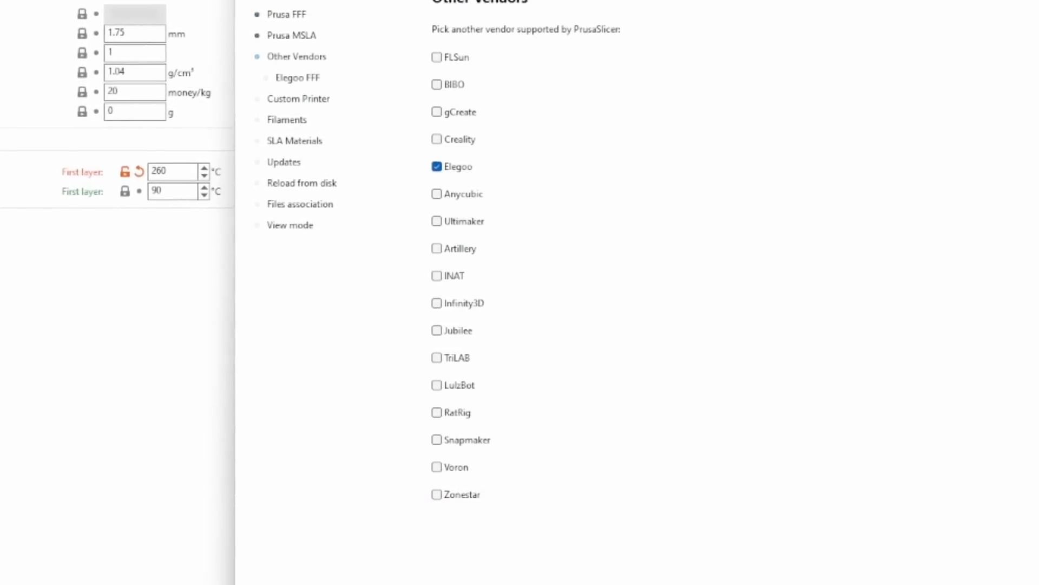
pyautogui.click(298, 98)
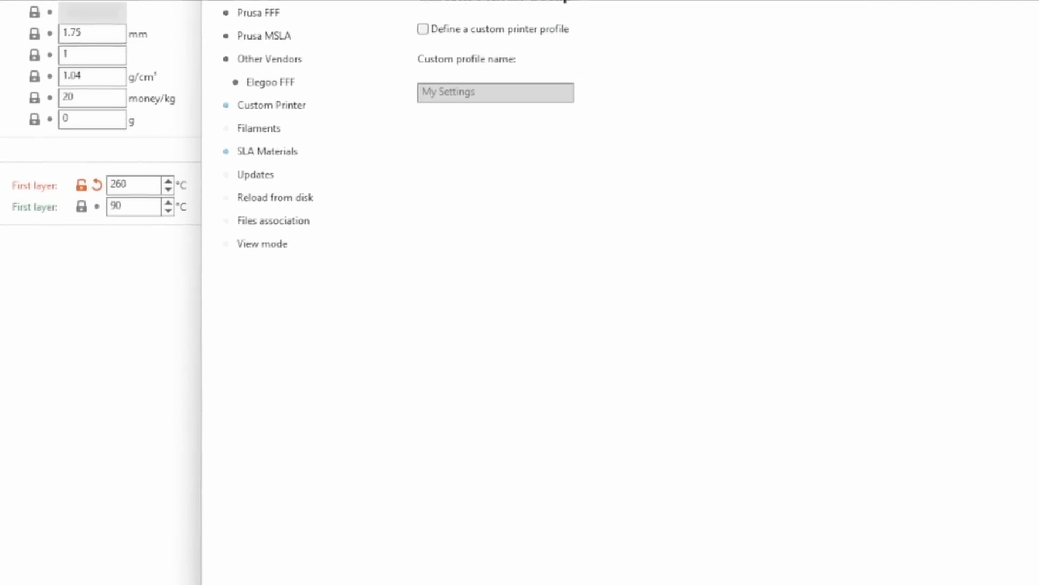
pyautogui.click(259, 128)
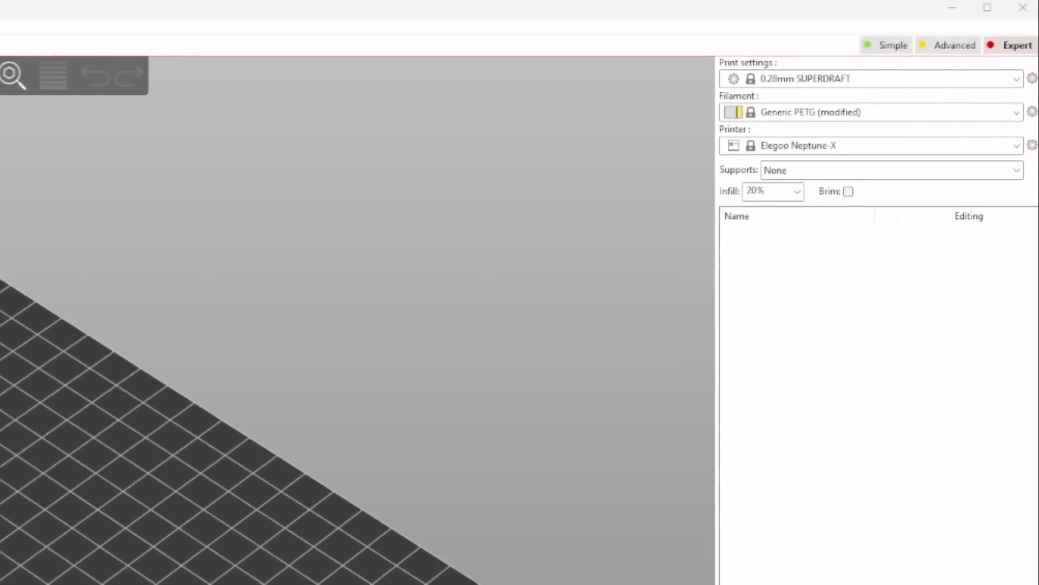
pyautogui.click(121, 29)
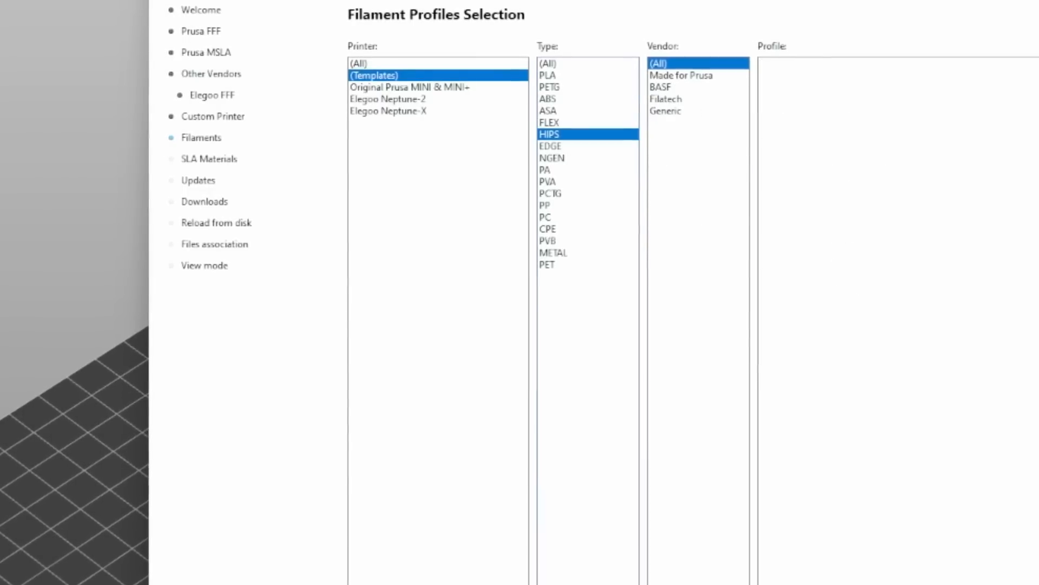
pyautogui.click(553, 194)
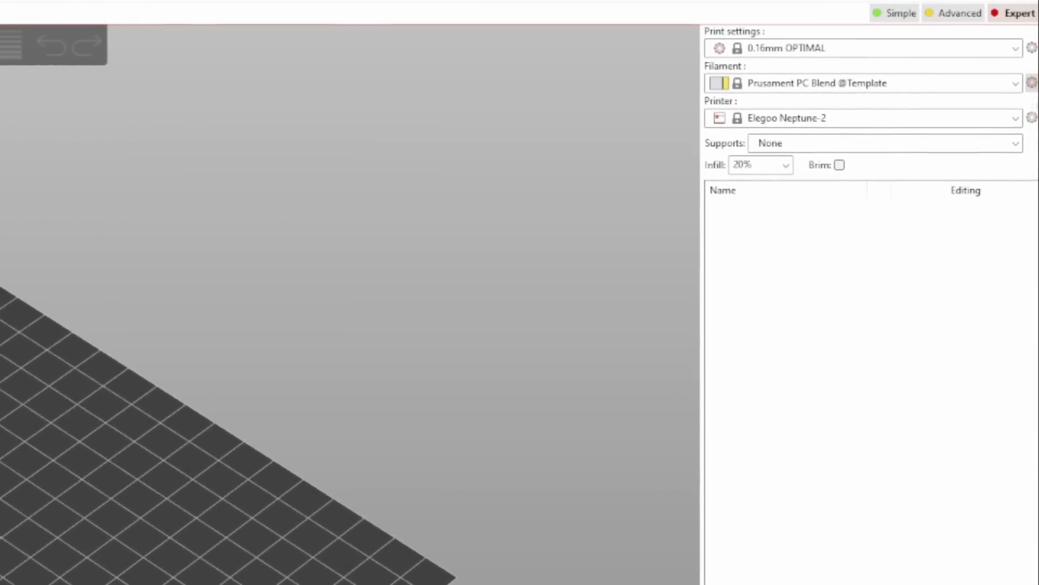
pyautogui.click(157, 40)
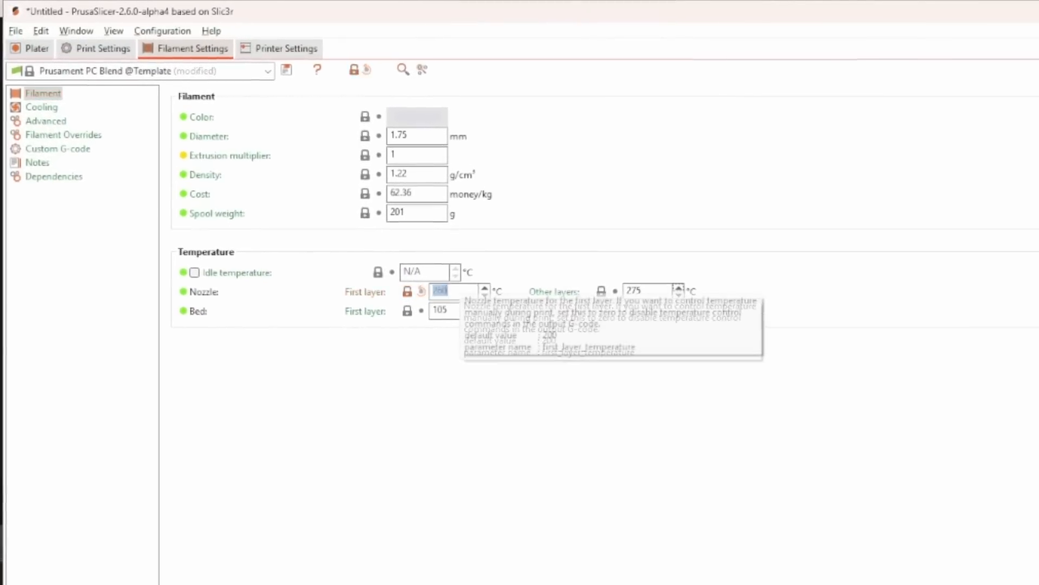
pyautogui.click(354, 69)
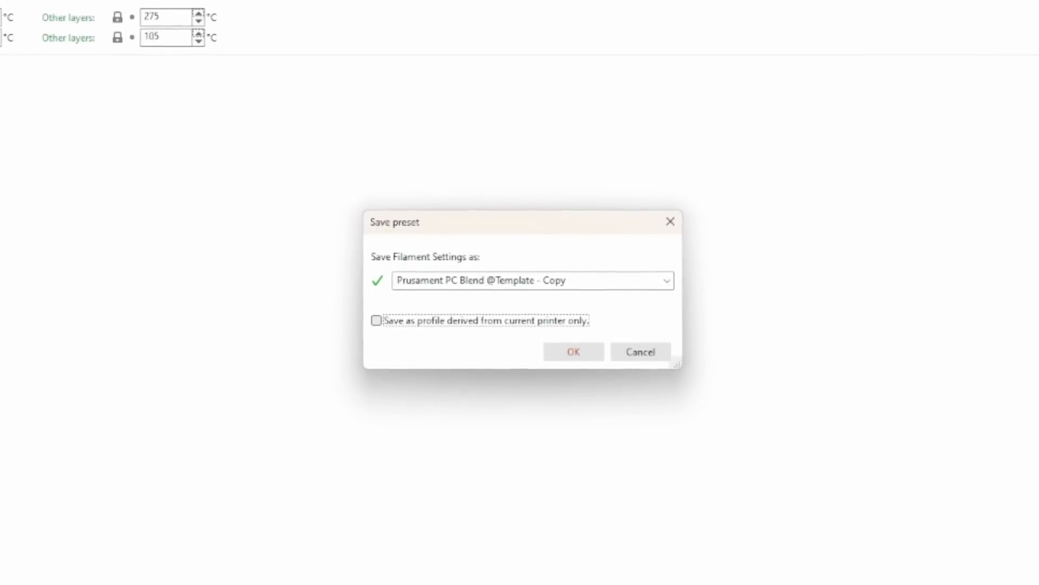
pyautogui.click(572, 351)
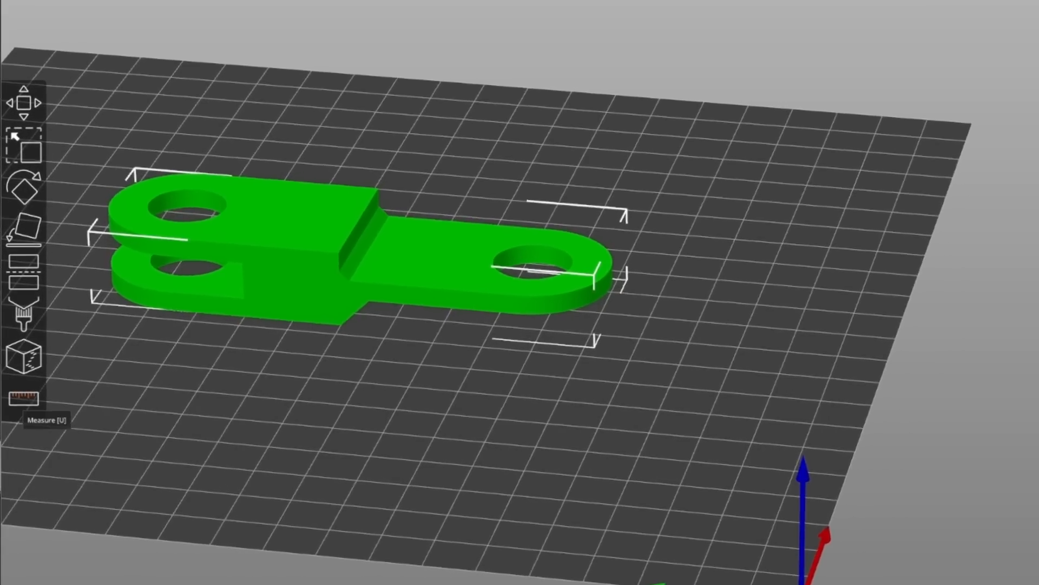
# With the Measure tool, pick an edge and a plane on the bracket to read angle and distance.
pyautogui.click(24, 398)
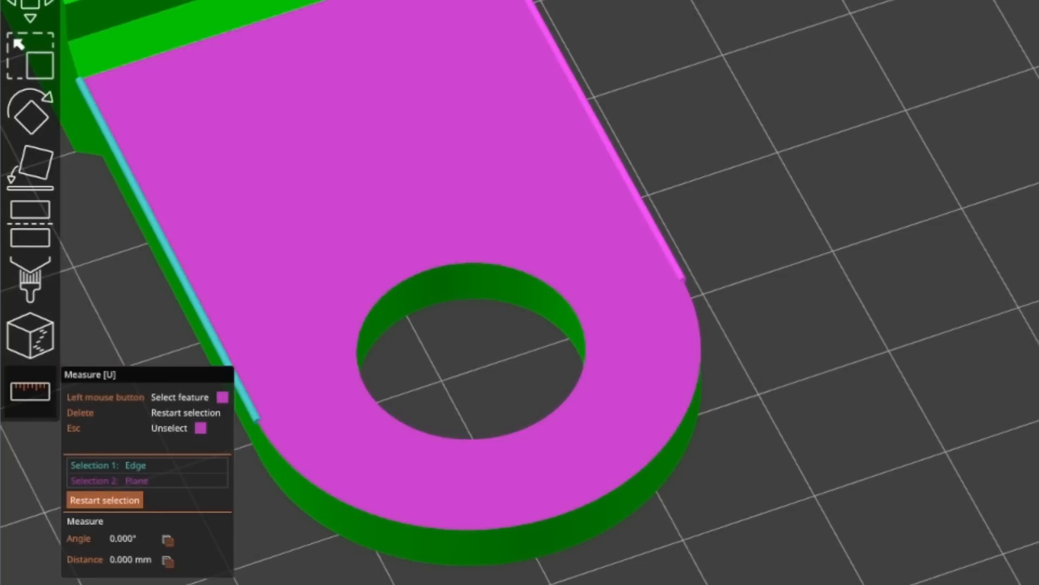
pyautogui.click(568, 508)
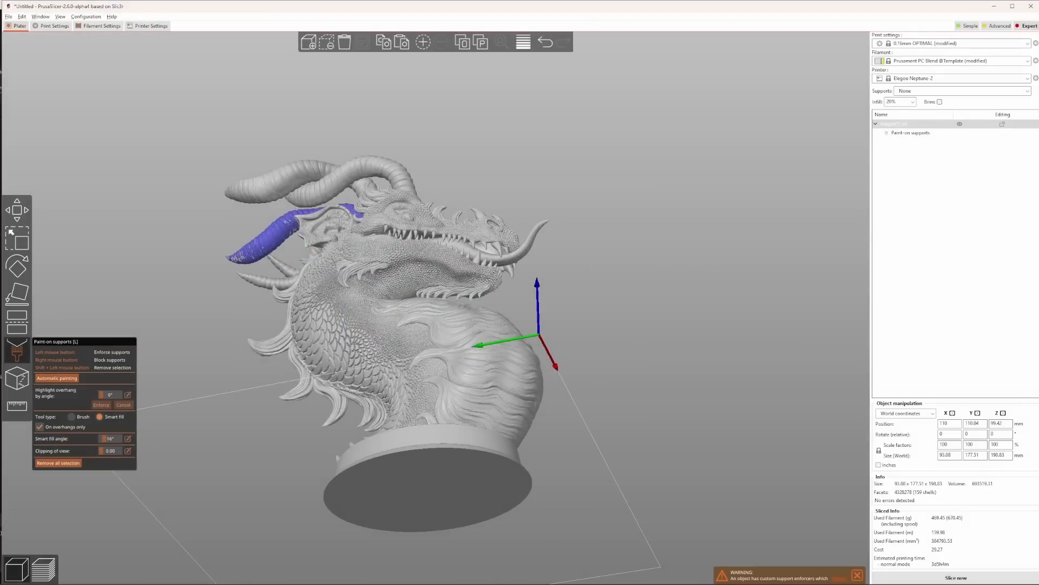
# Smart-fill support enforcers onto the dragon's lower and upper horns.
pyautogui.click(285, 179)
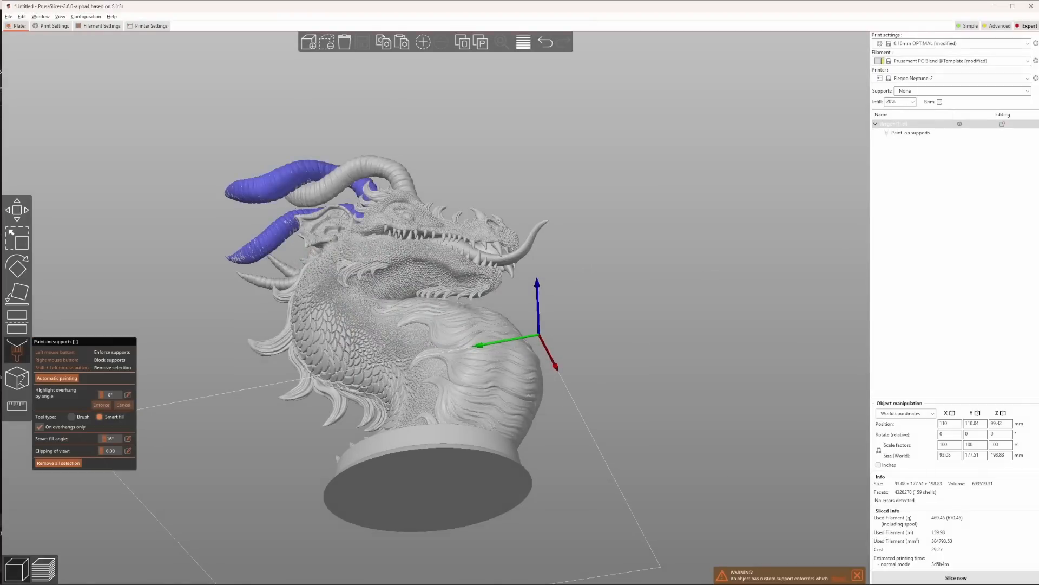
pyautogui.click(74, 417)
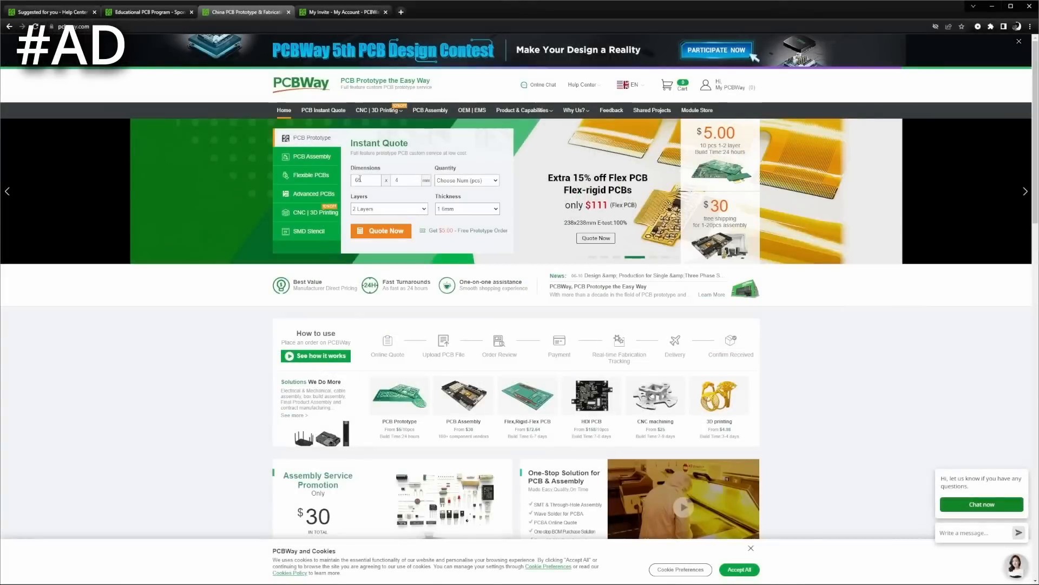
# Open PCBWay's Quality Control page and scroll to Manufacturing standards.
pyautogui.click(466, 181)
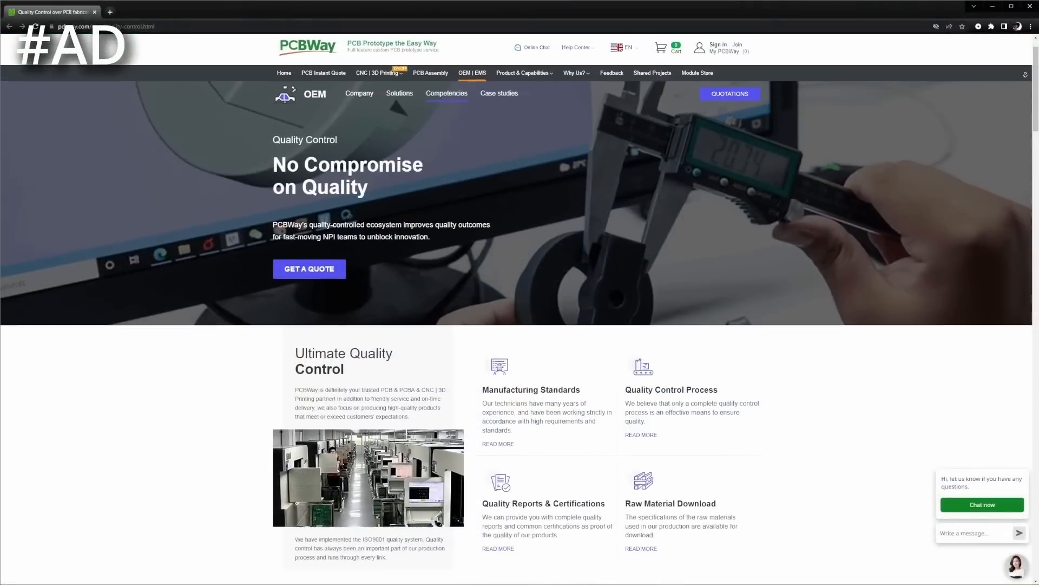
pyautogui.scroll(-3)
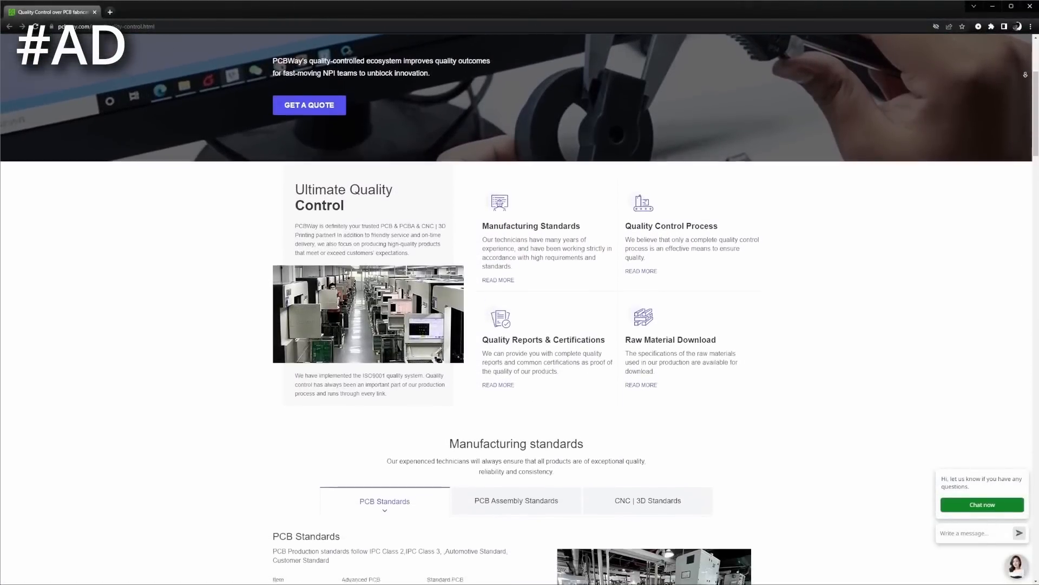
pyautogui.scroll(-3)
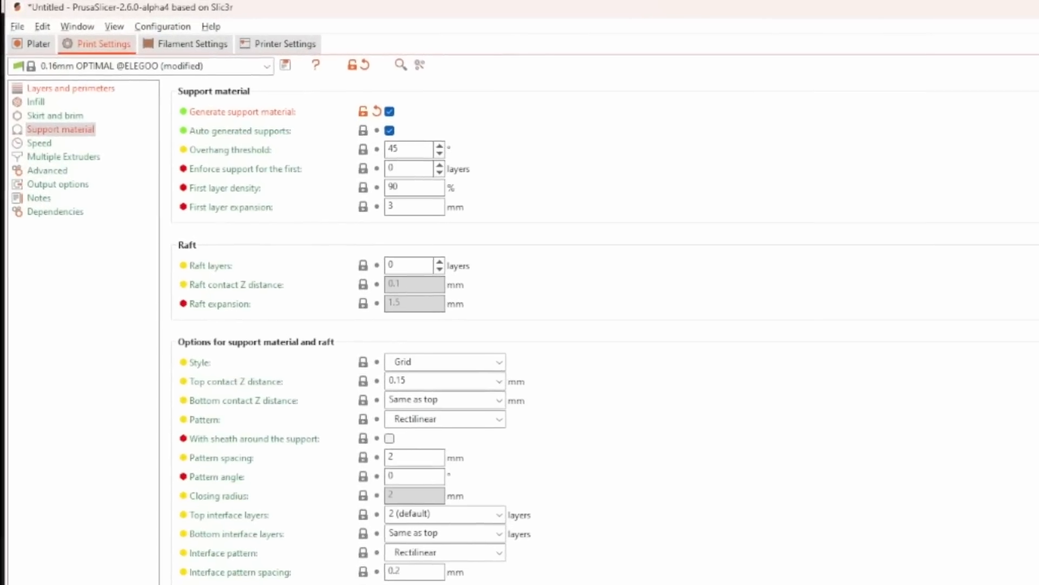
# Slice overhang-support-test.stl on the Plater, then select it for support painting.
pyautogui.click(30, 43)
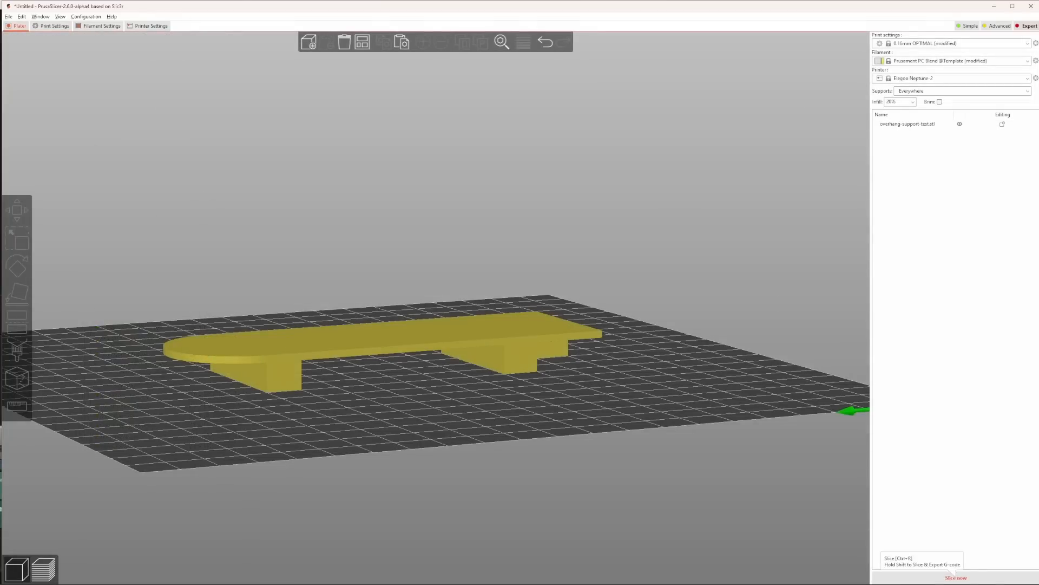
pyautogui.click(955, 578)
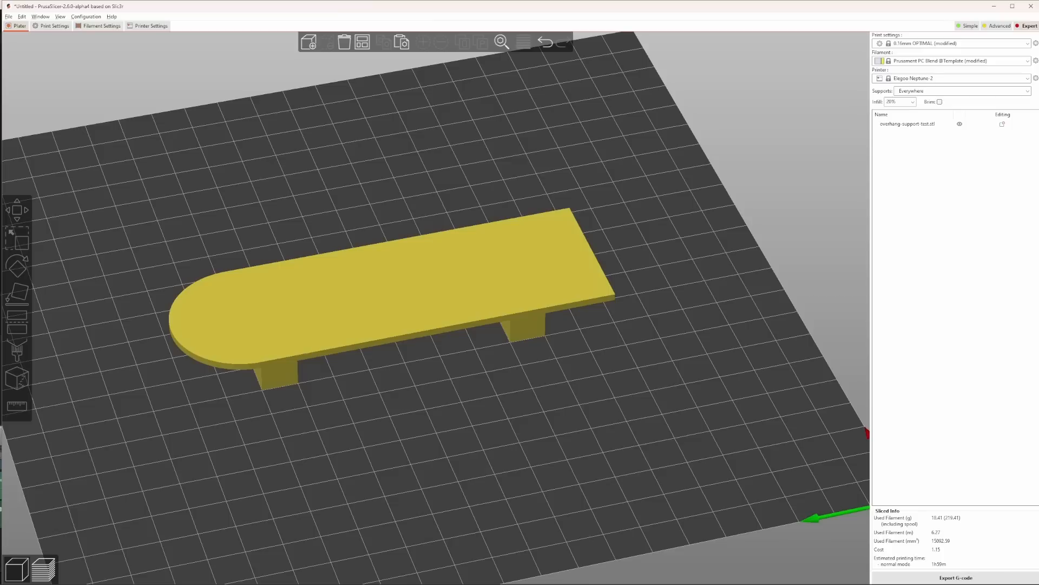
pyautogui.click(384, 298)
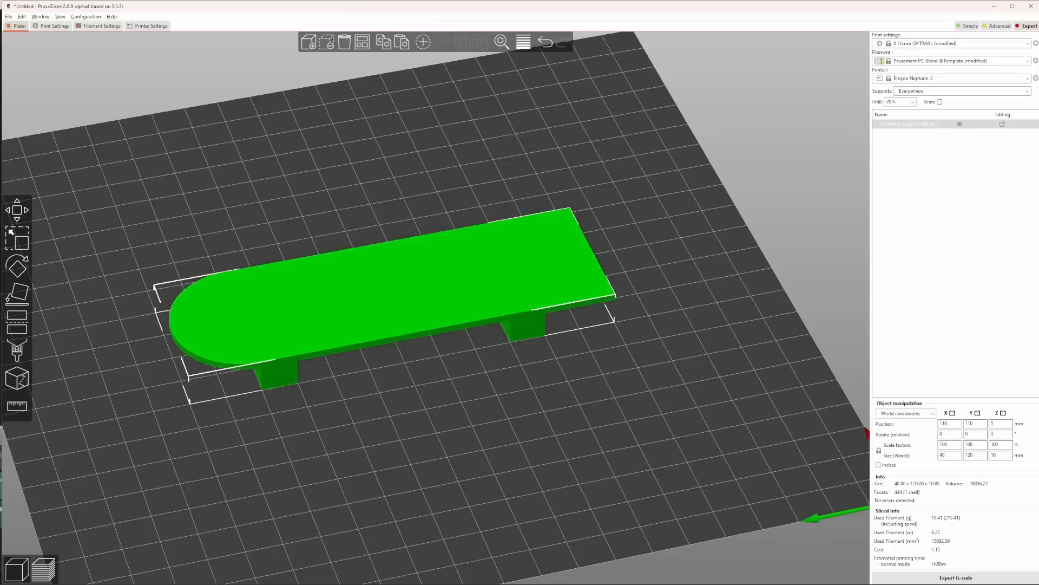
pyautogui.click(16, 348)
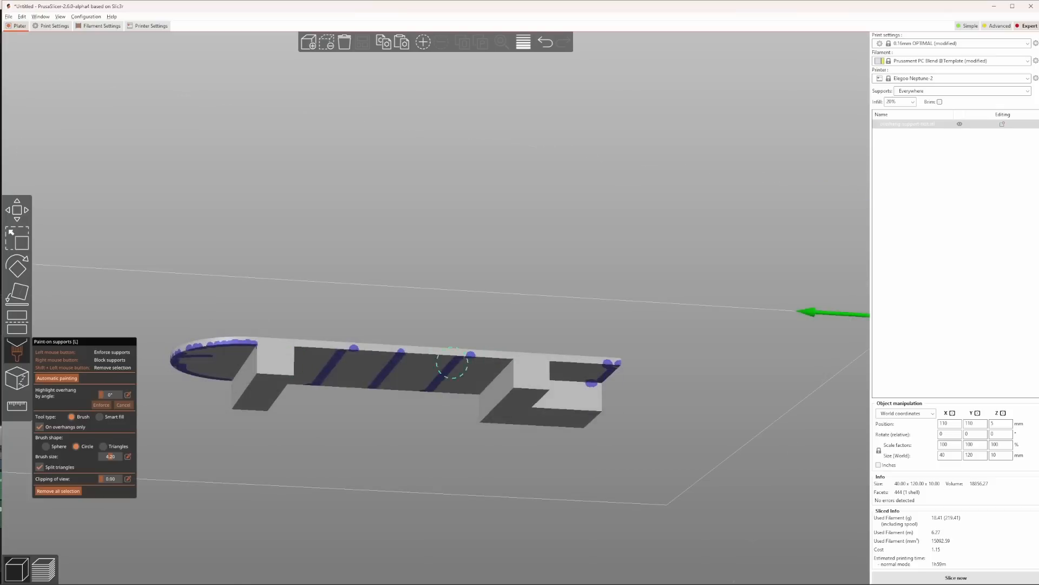
# Paint support enforcer strokes under the overhang with the circle brush.
pyautogui.click(955, 578)
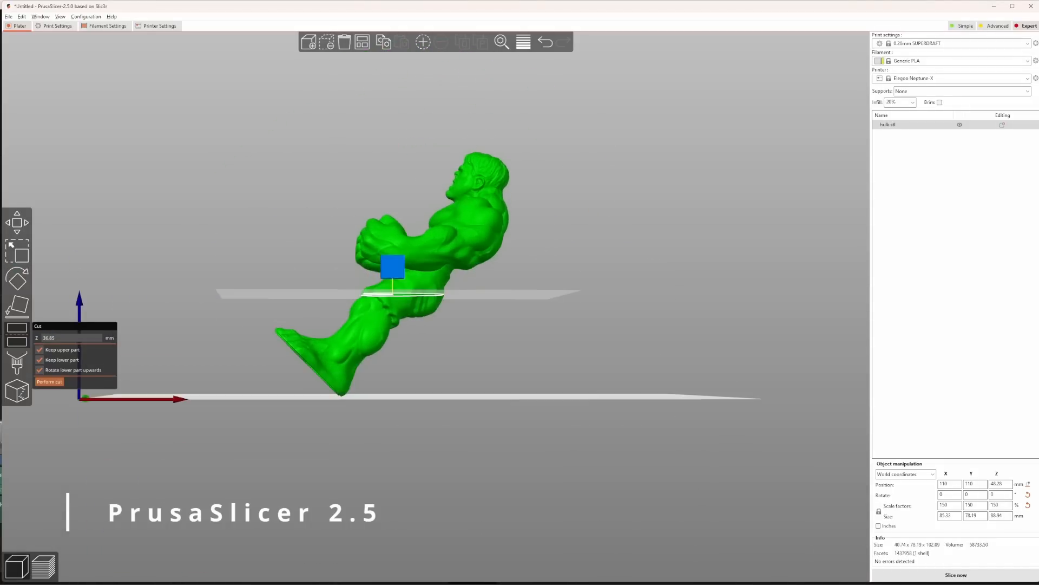
# Perform the cut at Z 36.85 mm, keeping upper and lower parts.
pyautogui.click(49, 381)
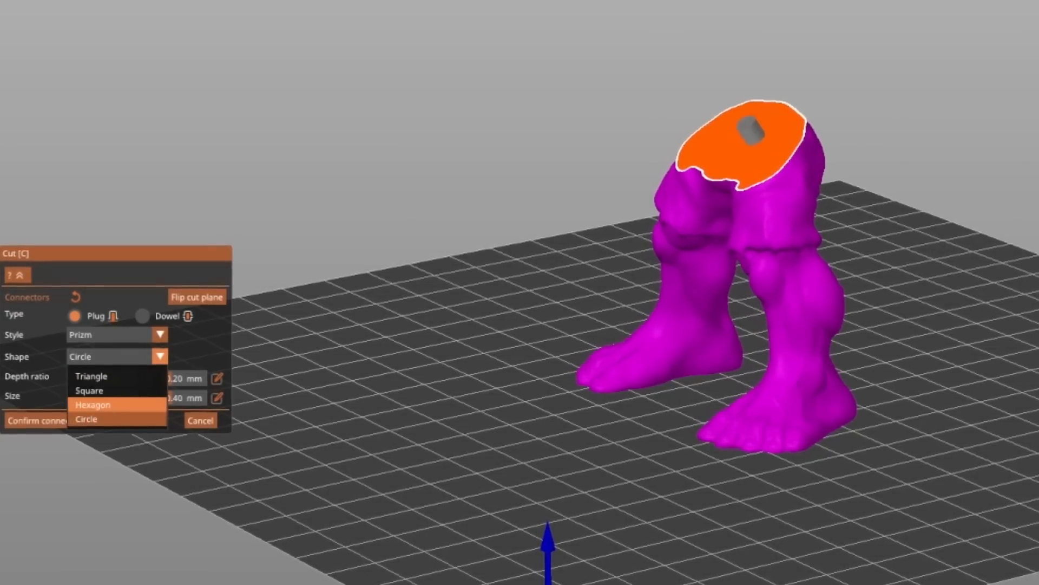
# Make the leg cut connector a Hexagon-shaped Frustum plug.
pyautogui.click(93, 404)
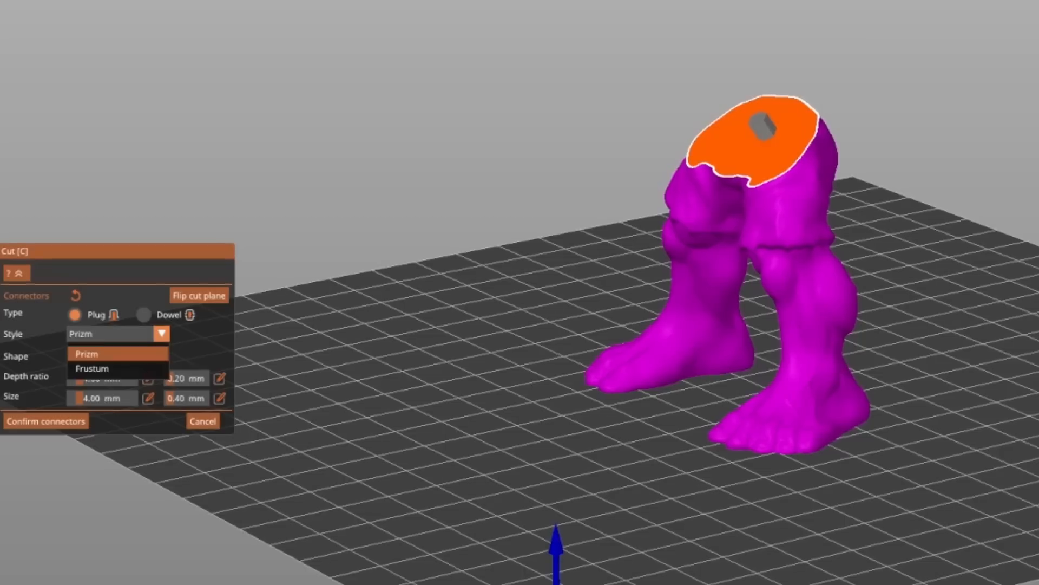
pyautogui.click(92, 368)
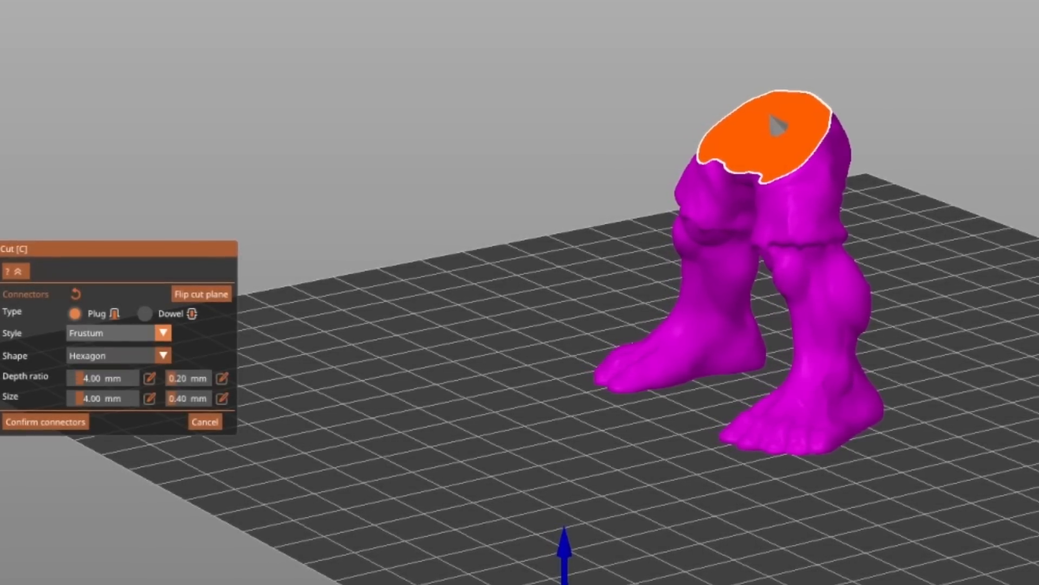
pyautogui.click(112, 355)
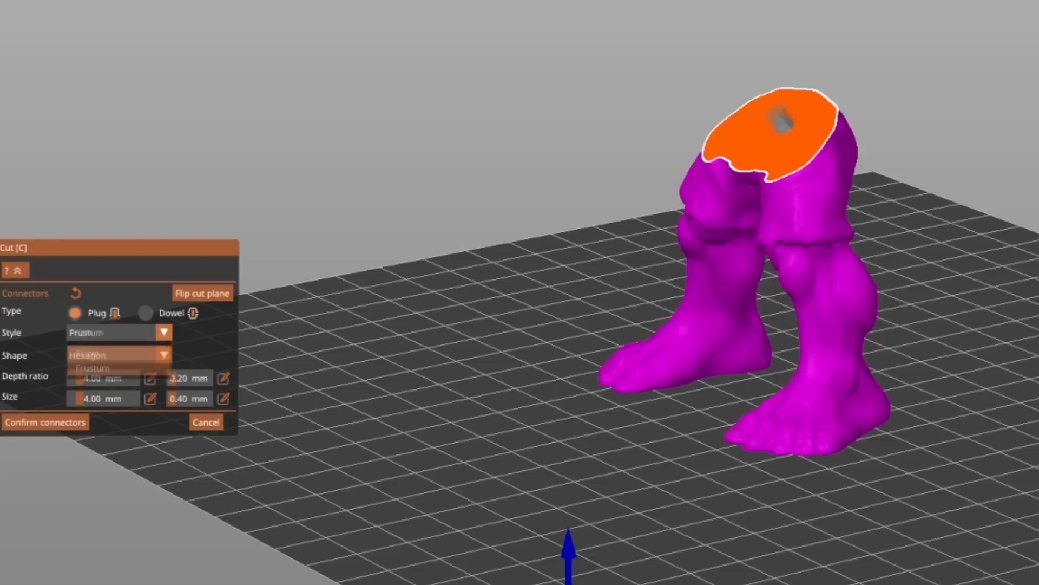
pyautogui.click(119, 355)
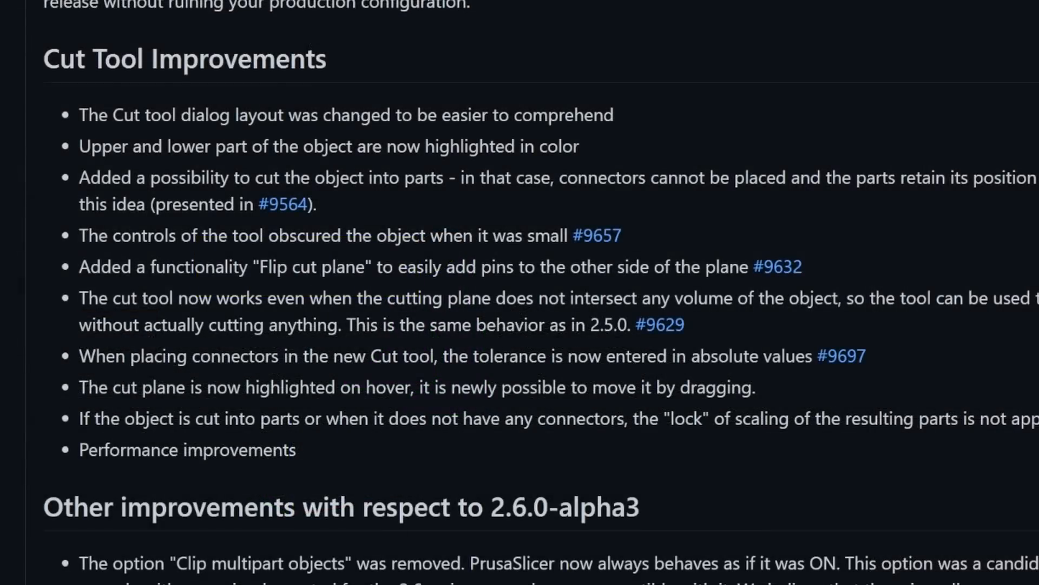
# Jump to the Cut Tool Improvements section of the PrusaSlicer release notes.
pyautogui.click(777, 266)
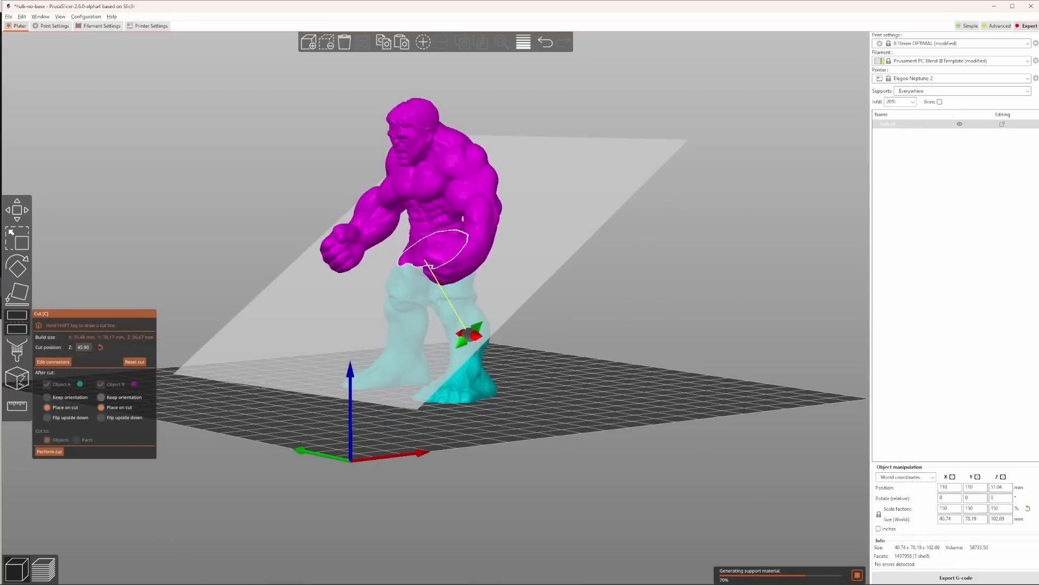
# Set the cut plane to Z 45.90 mm through the Hulk's legs.
pyautogui.scroll(3)
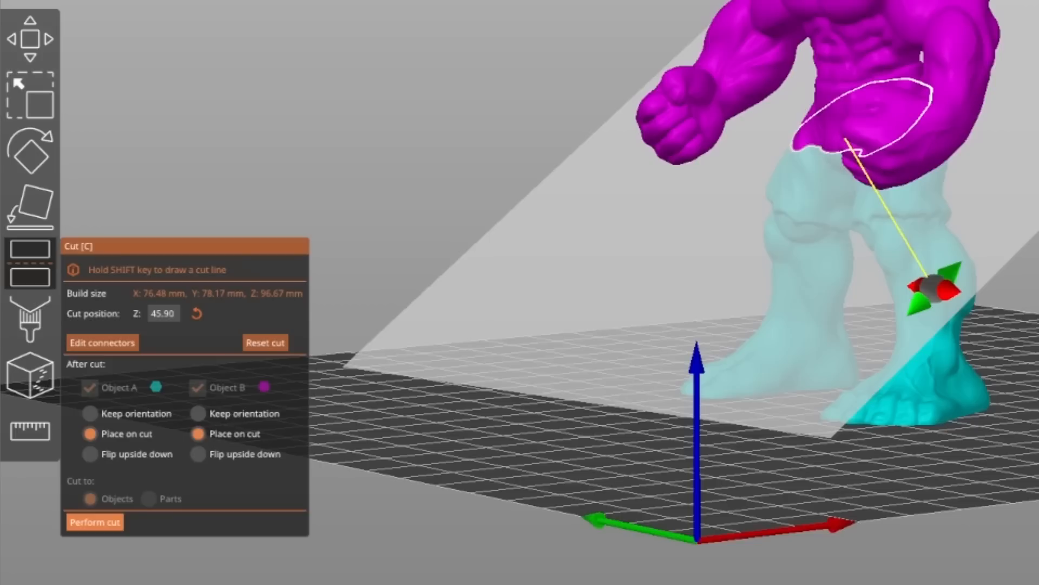
pyautogui.click(95, 522)
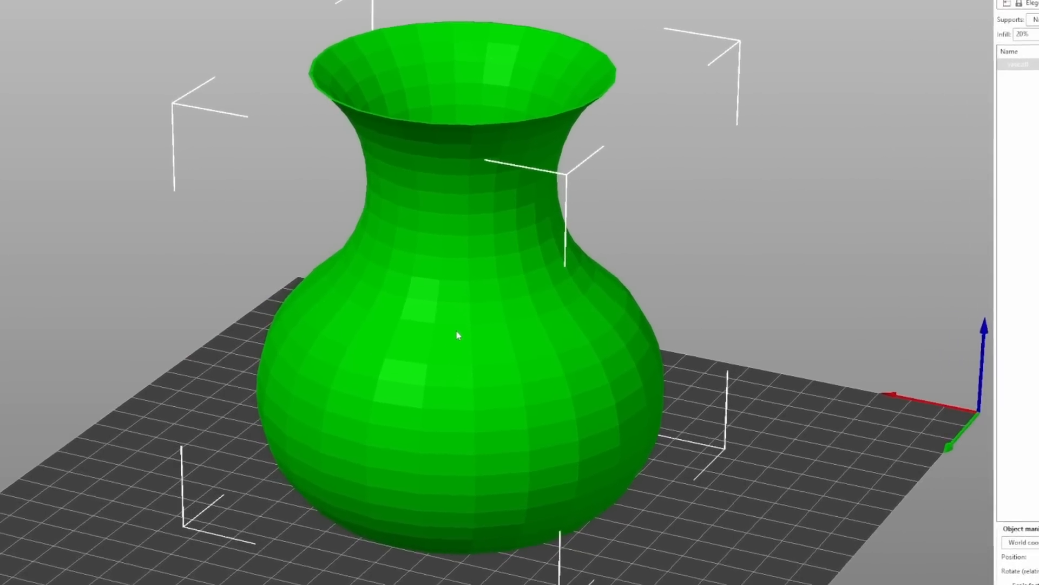
# Add a Text part to the vase from its right-click menu.
pyautogui.rightClick(456, 336)
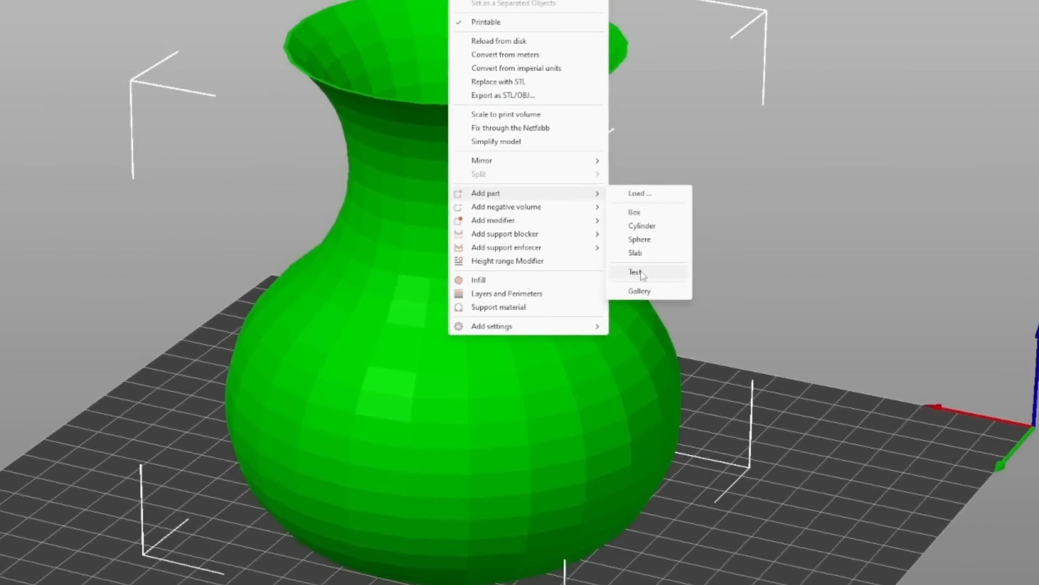
pyautogui.click(637, 272)
pyautogui.write('This a vase')
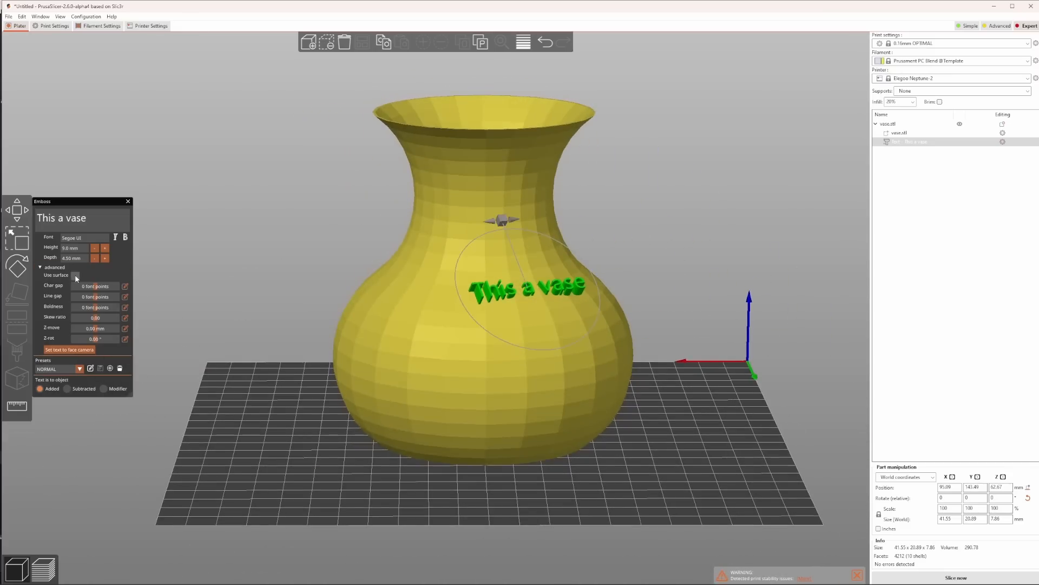
# Set the vase text to Use surface and Bebas, trying Subtracted and Modifier, then Added.
pyautogui.click(75, 275)
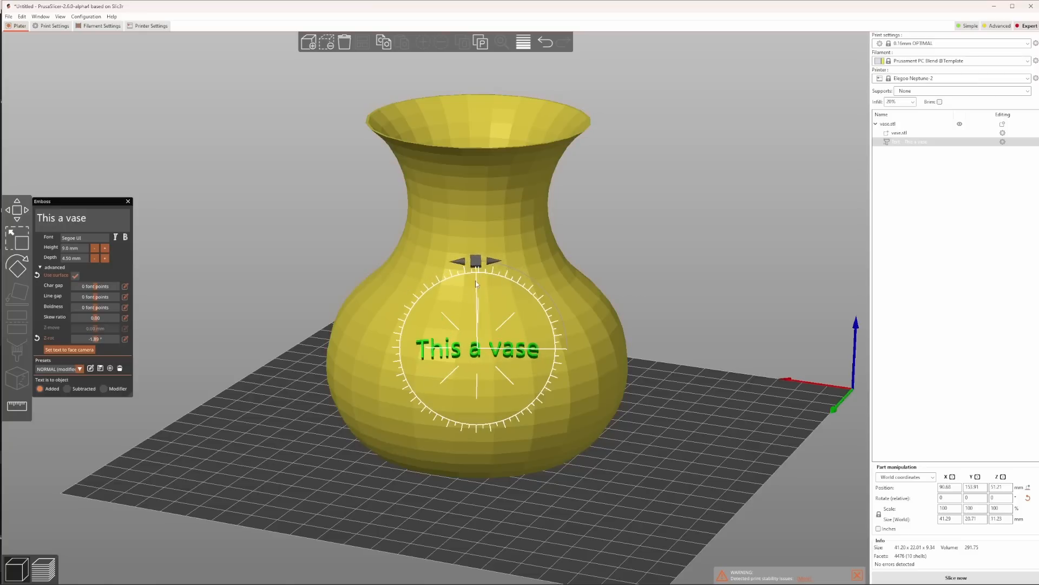
pyautogui.click(85, 237)
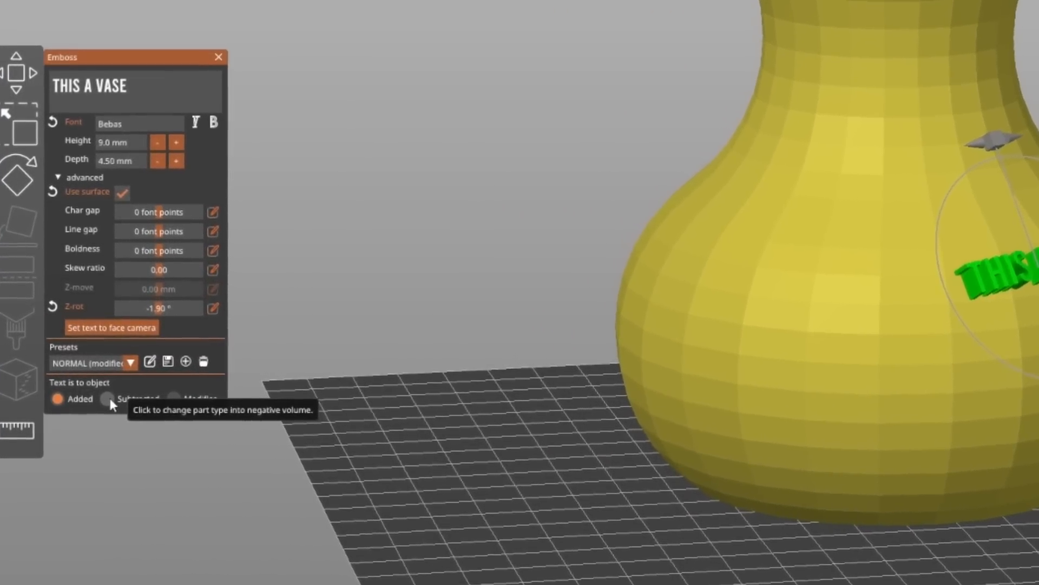
pyautogui.click(108, 399)
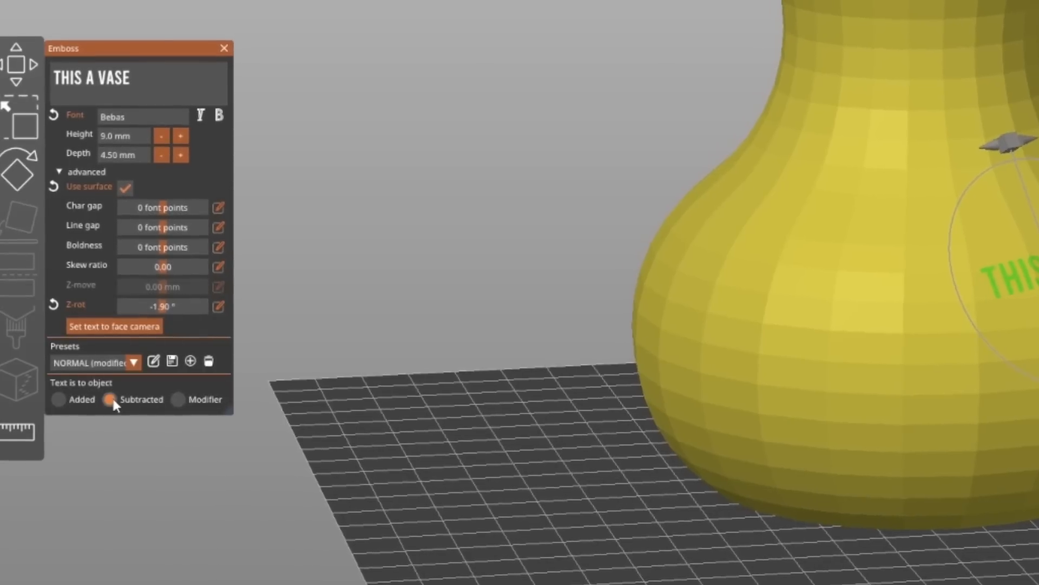
pyautogui.click(179, 400)
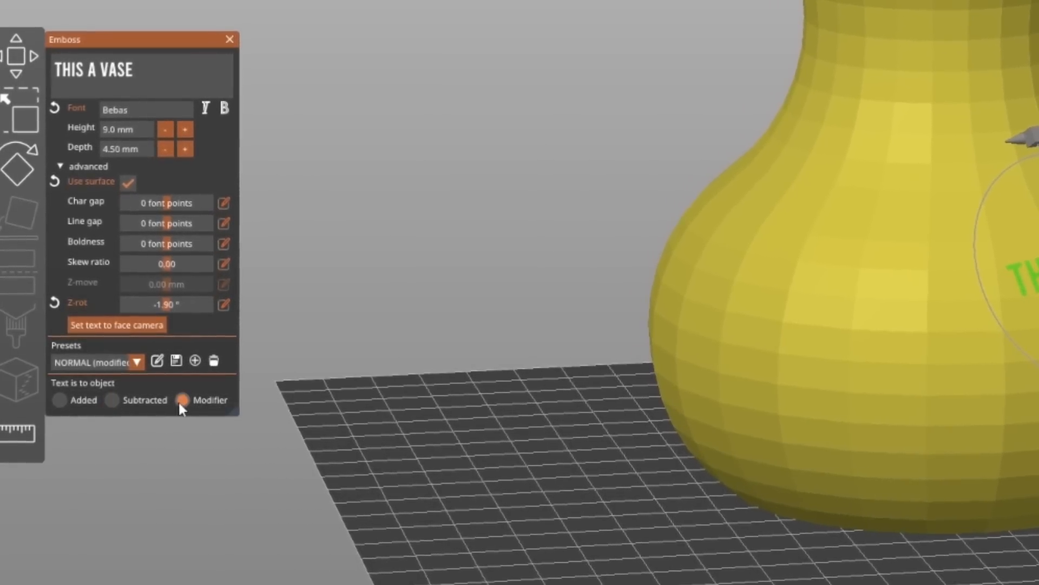
pyautogui.click(112, 399)
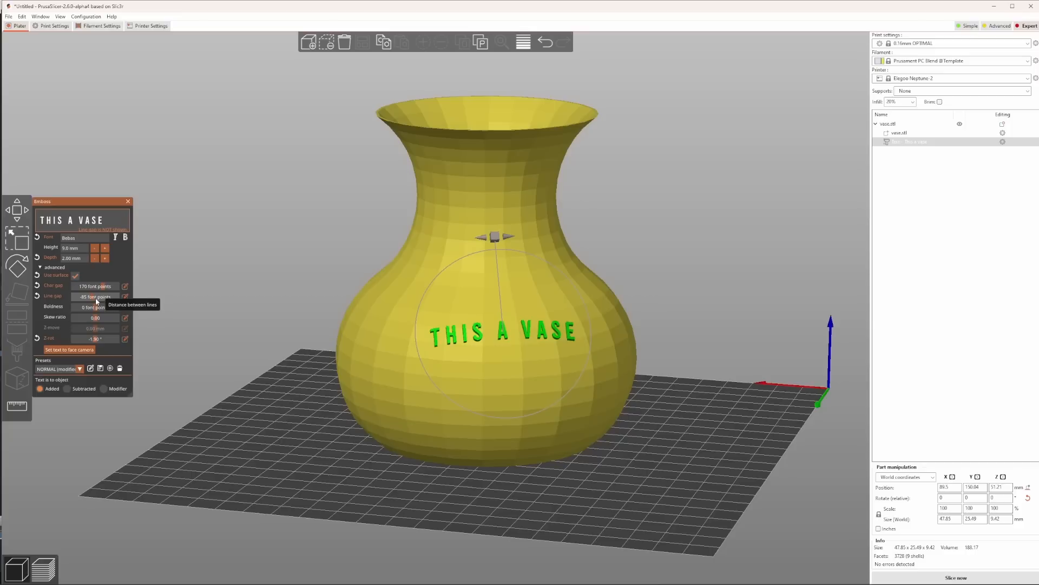
pyautogui.moveTo(95, 297)
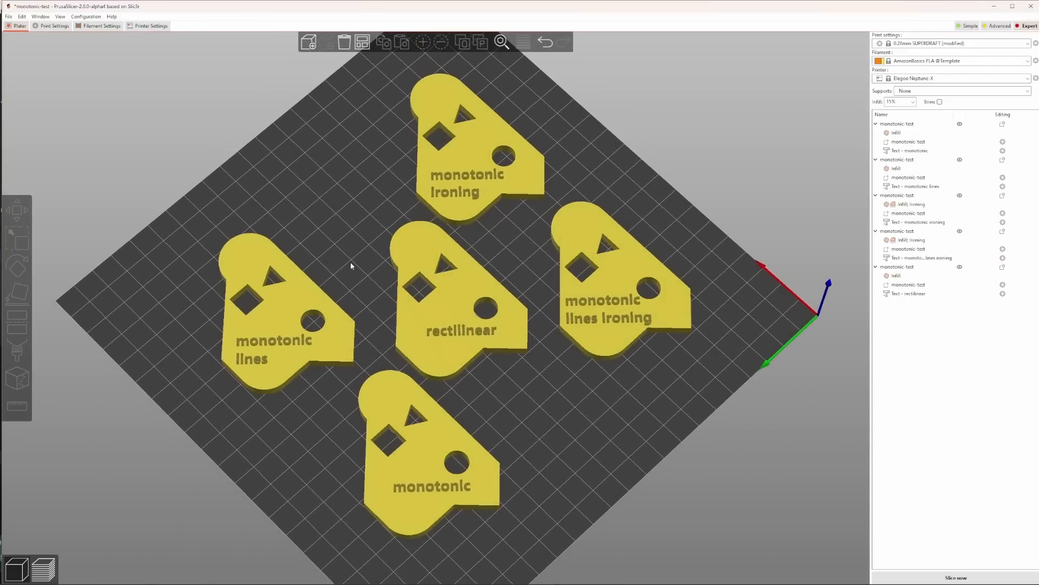
pyautogui.click(461, 305)
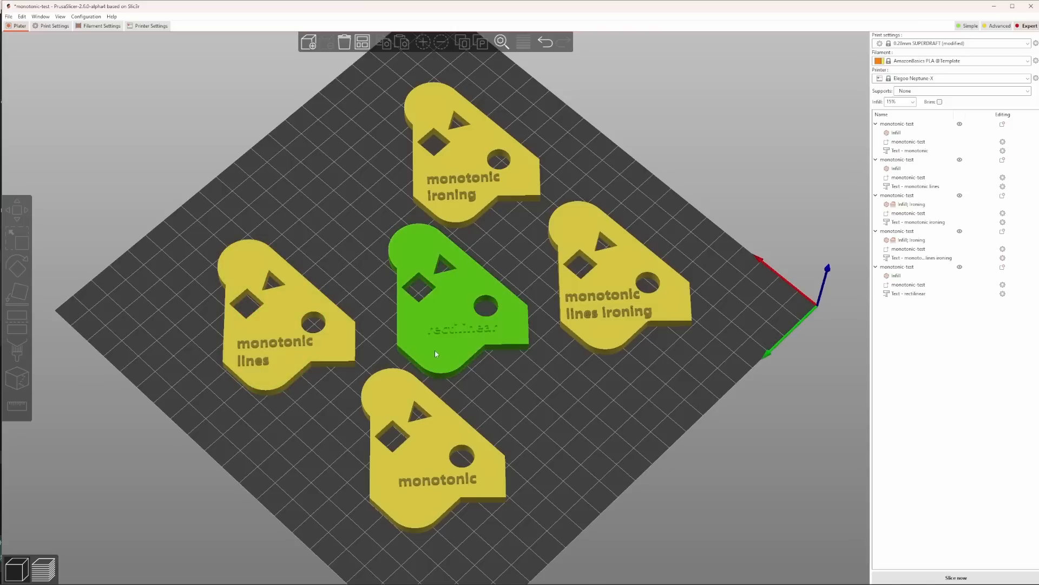
pyautogui.click(555, 386)
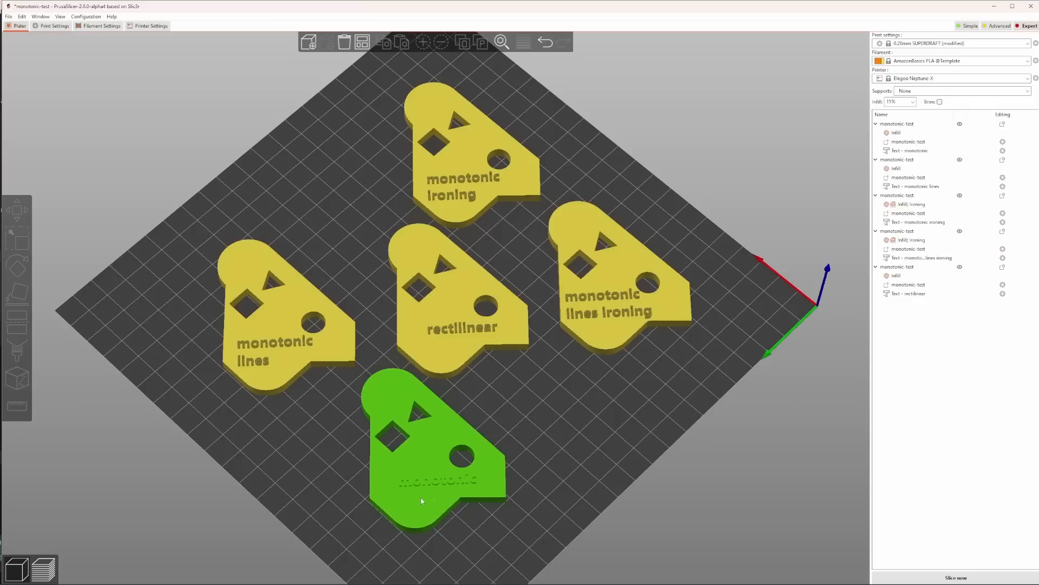
pyautogui.click(319, 413)
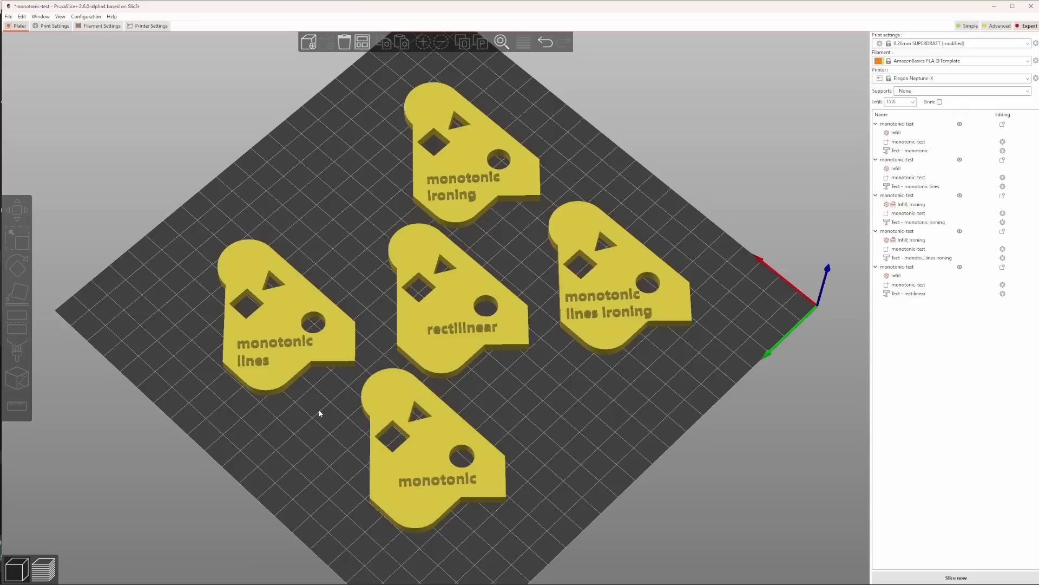
pyautogui.moveTo(577, 416)
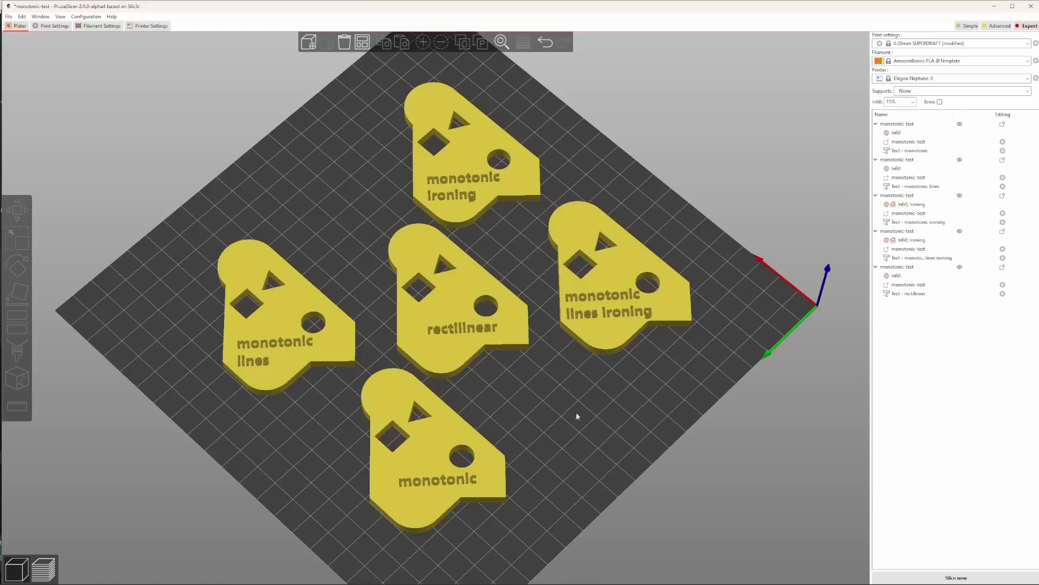
pyautogui.moveTo(505, 215)
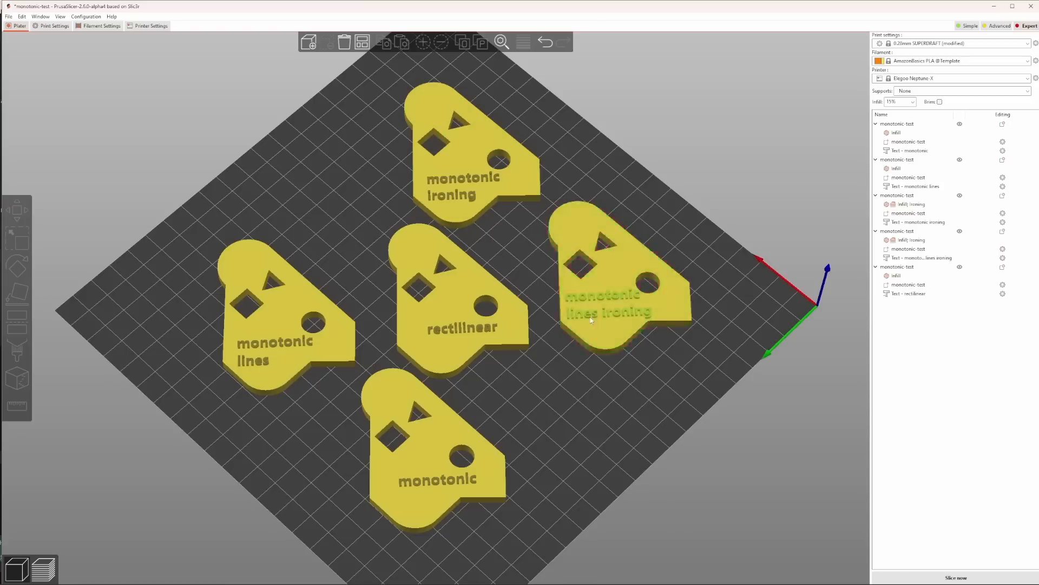
pyautogui.click(955, 578)
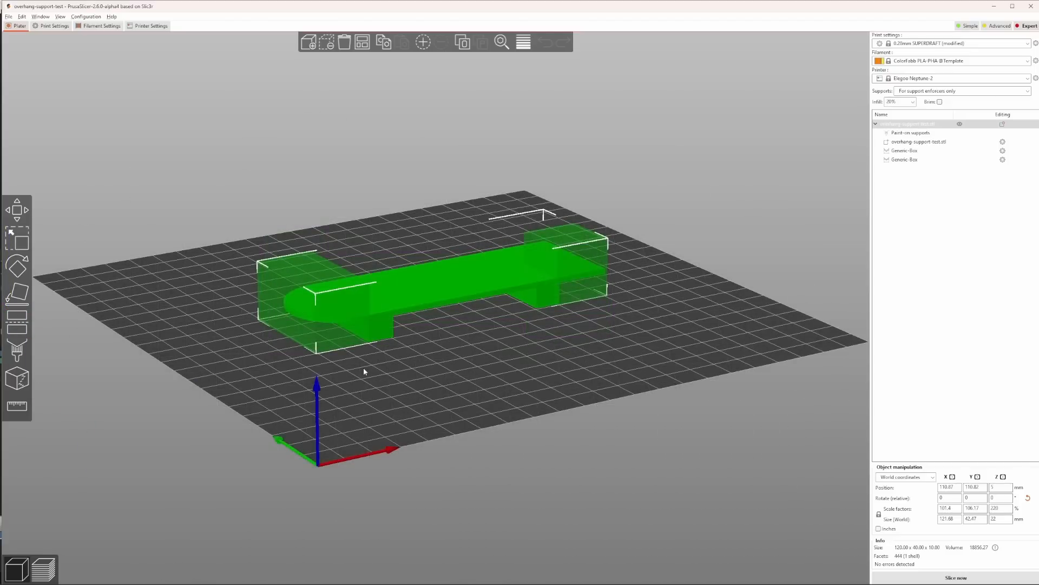
# Enable dynamic overhang speeds on the Print Settings Speed page.
pyautogui.click(54, 26)
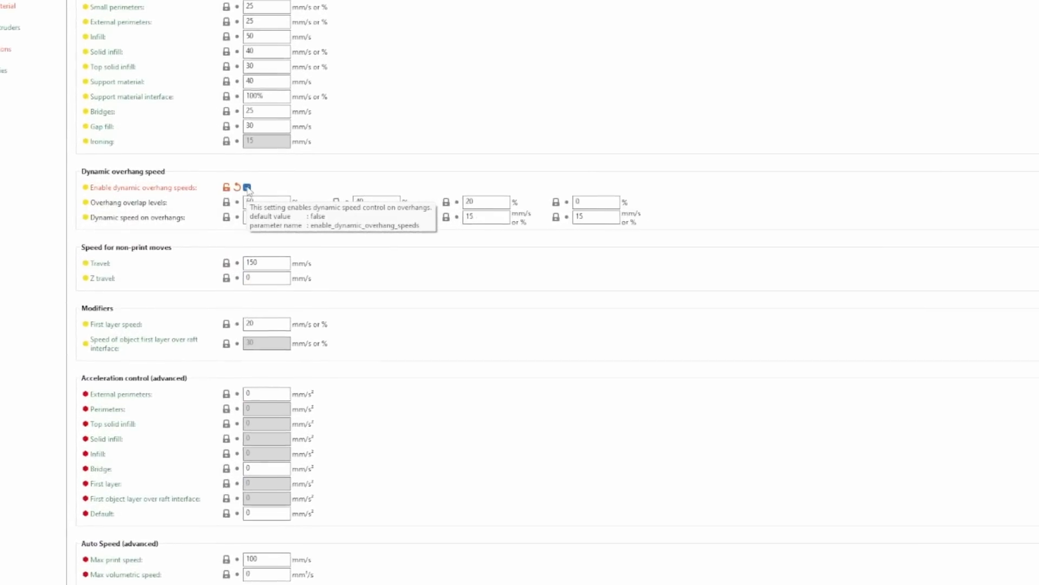
pyautogui.click(247, 188)
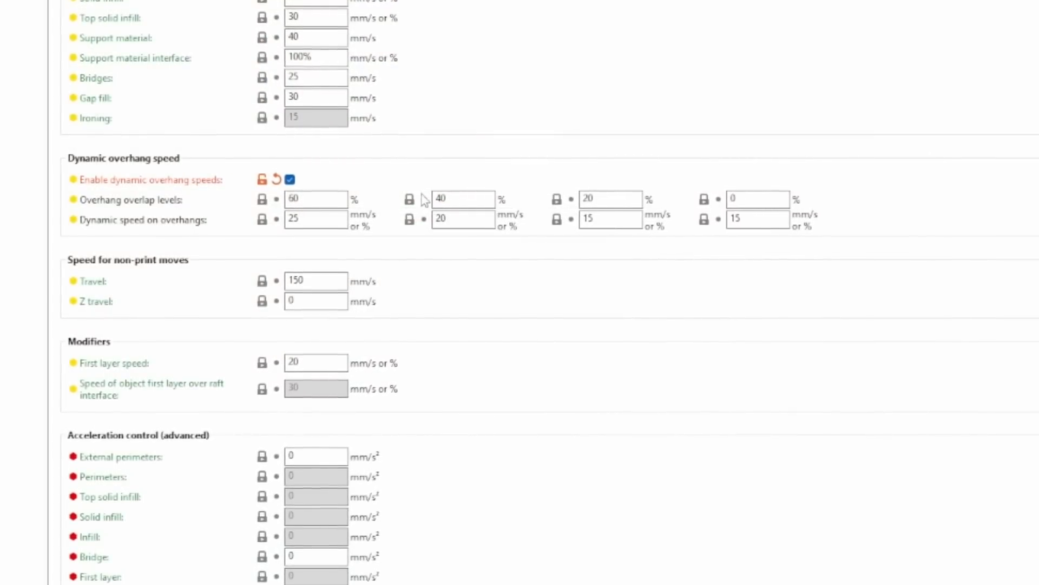
pyautogui.click(20, 26)
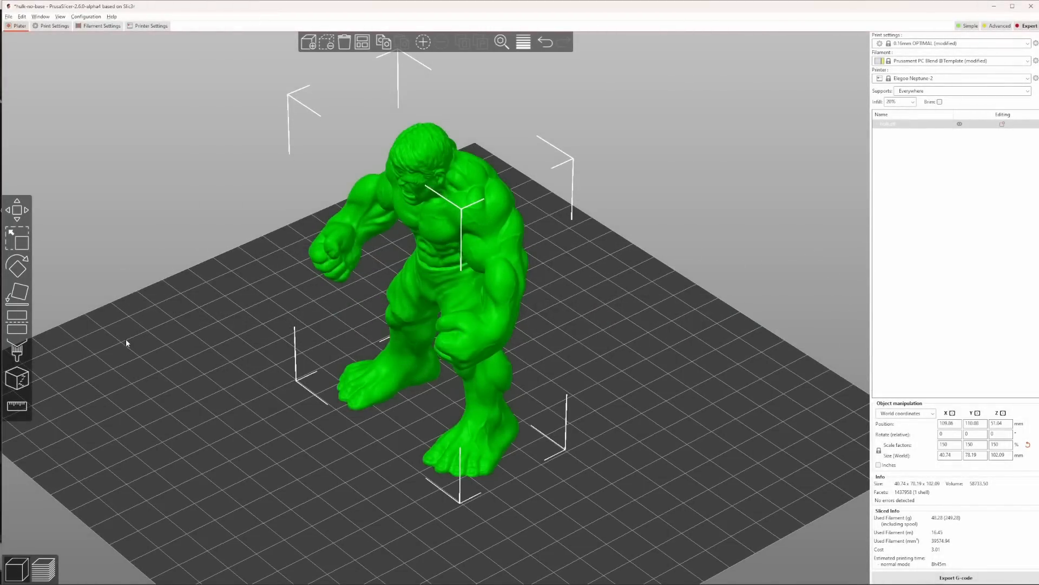
pyautogui.moveTo(48, 547)
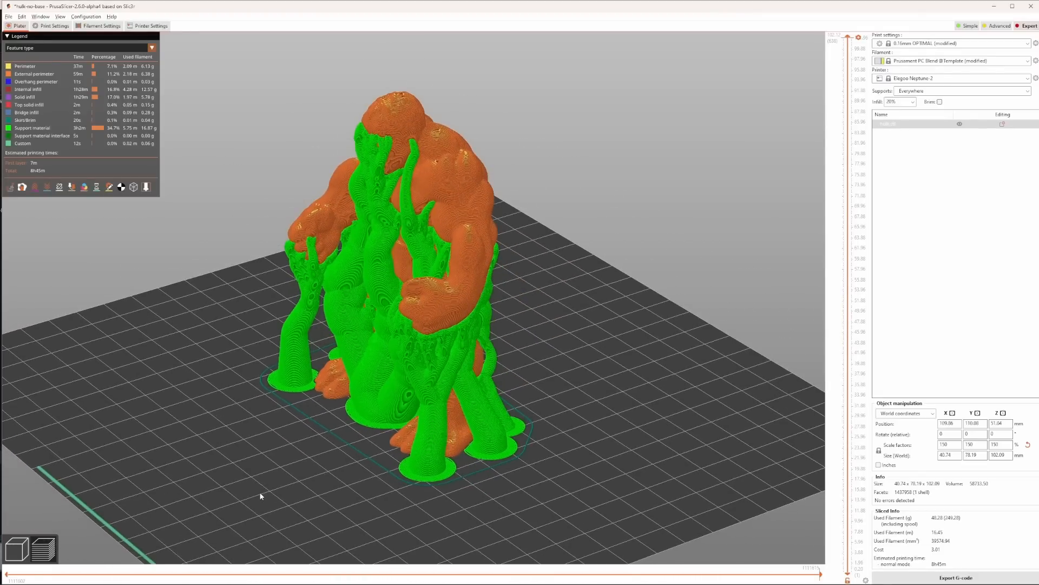
# Slice the Hulk figure and inspect its organic support trees in Preview.
pyautogui.click(54, 25)
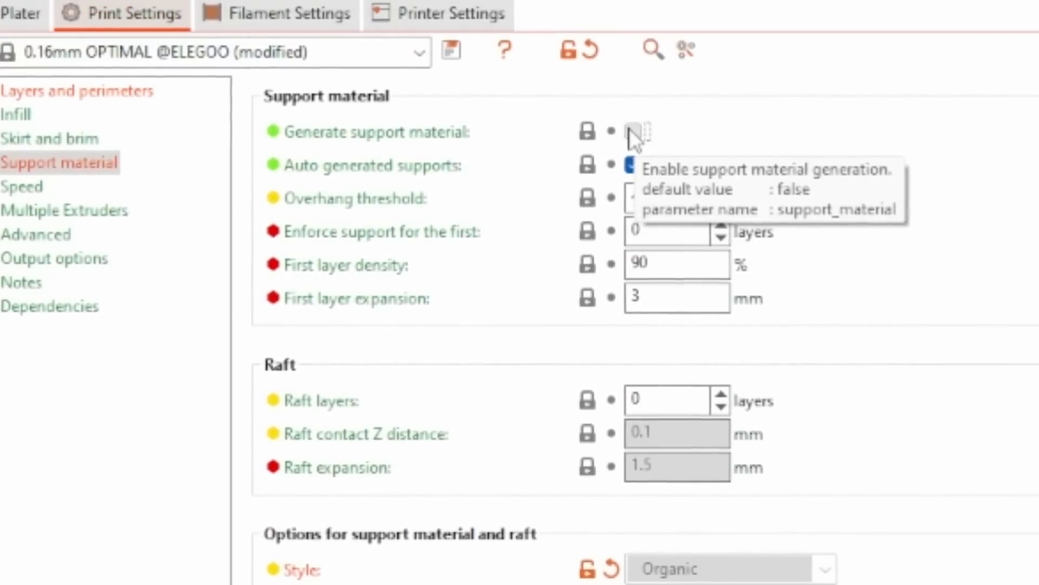
# Enable support material in Organic style, showing 40°/25° branch angles, 2 mm diameter, 30% density.
pyautogui.click(639, 132)
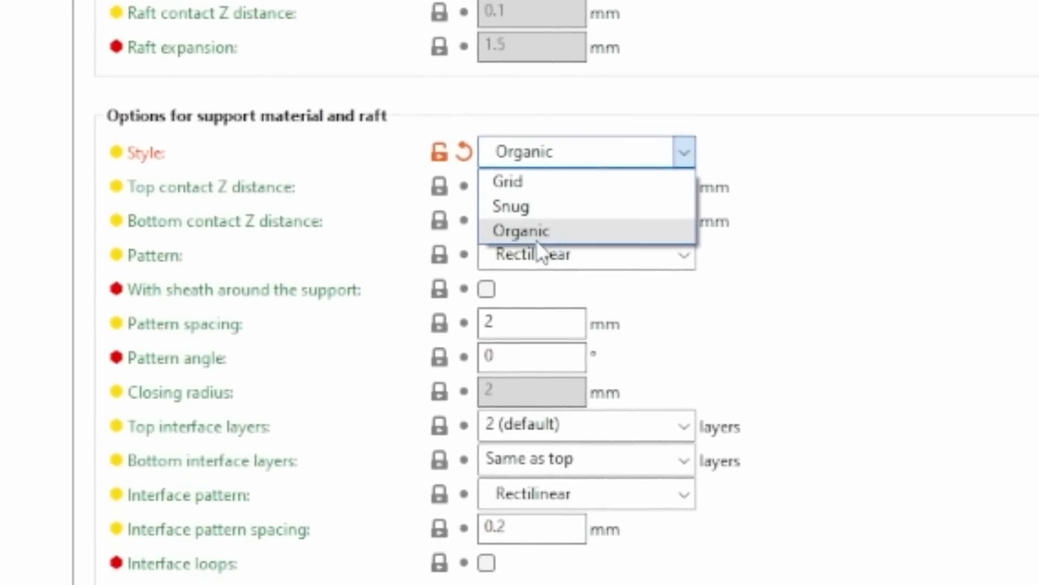
pyautogui.click(522, 230)
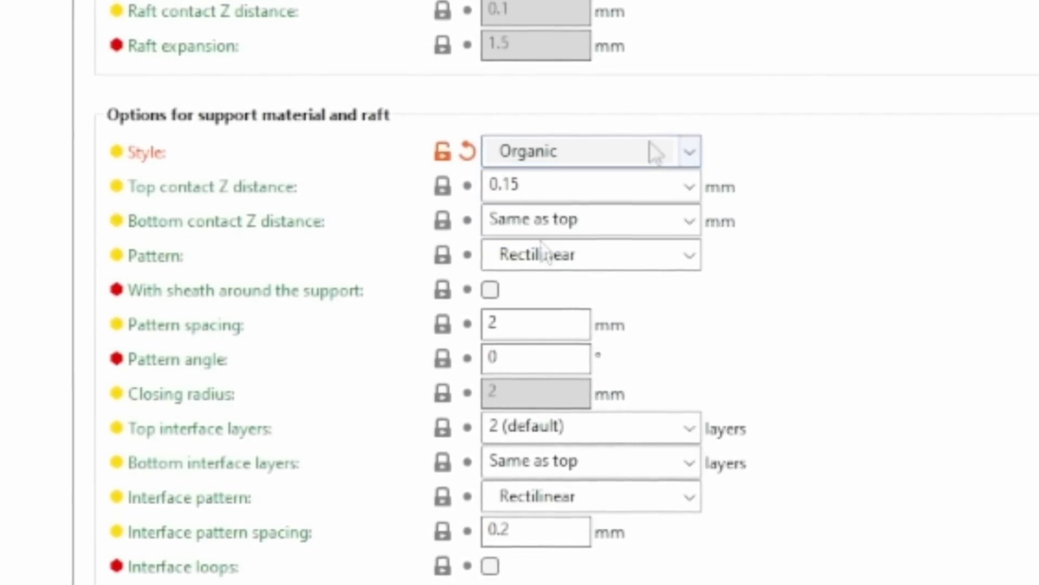
pyautogui.scroll(-3)
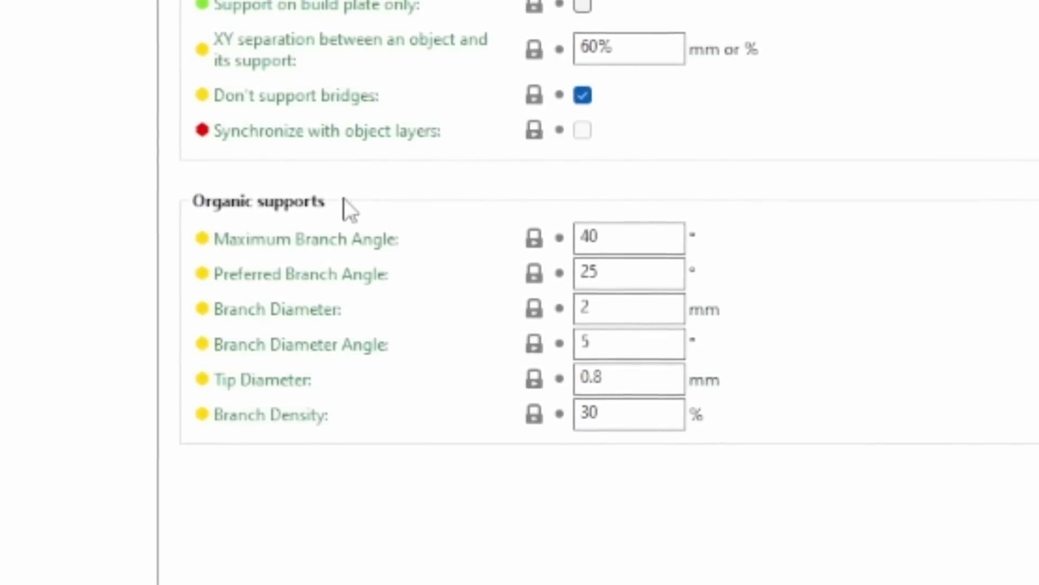
pyautogui.moveTo(283, 308)
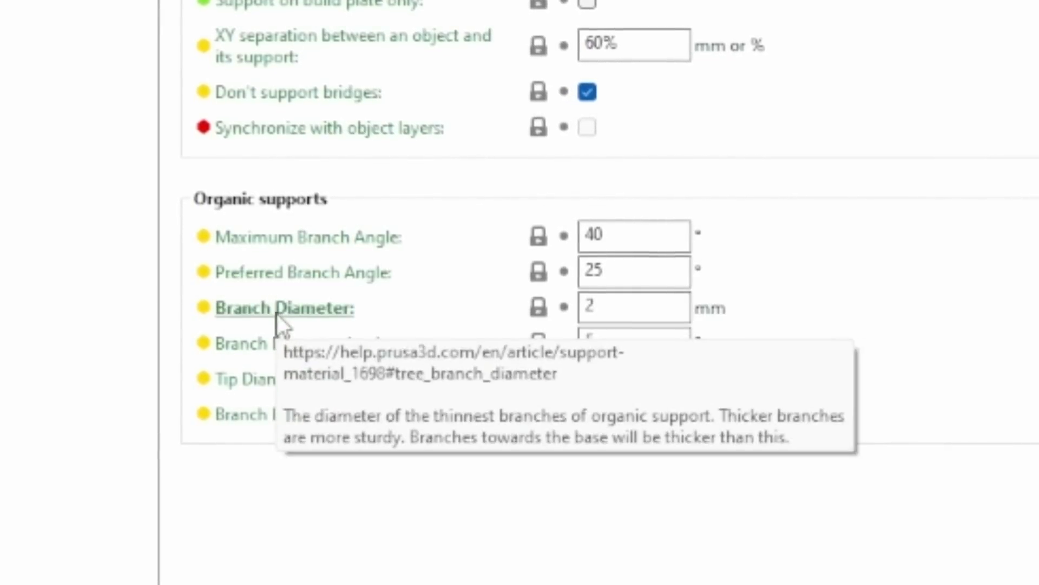
pyautogui.moveTo(391, 278)
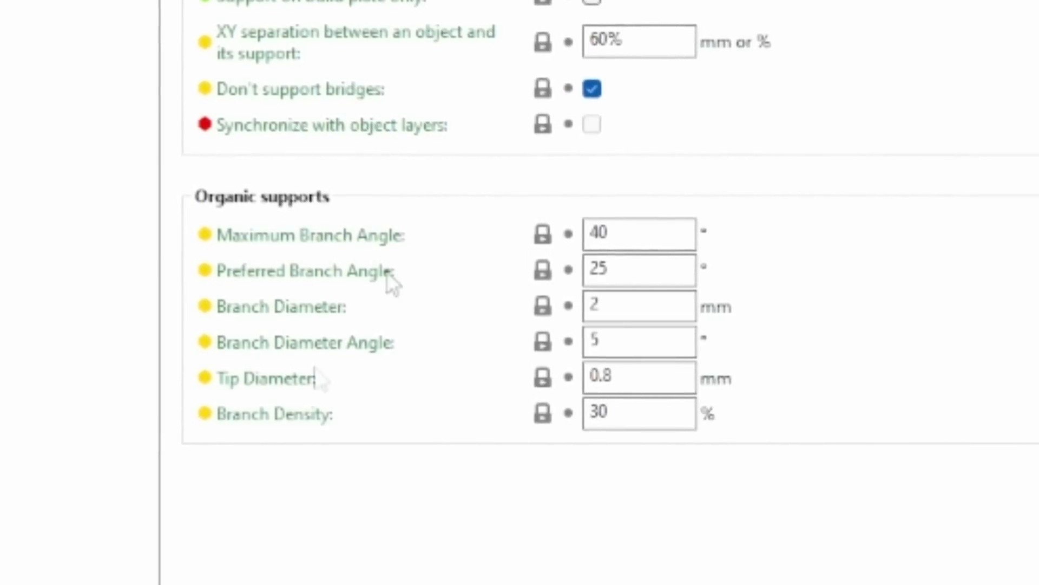
pyautogui.moveTo(636, 377)
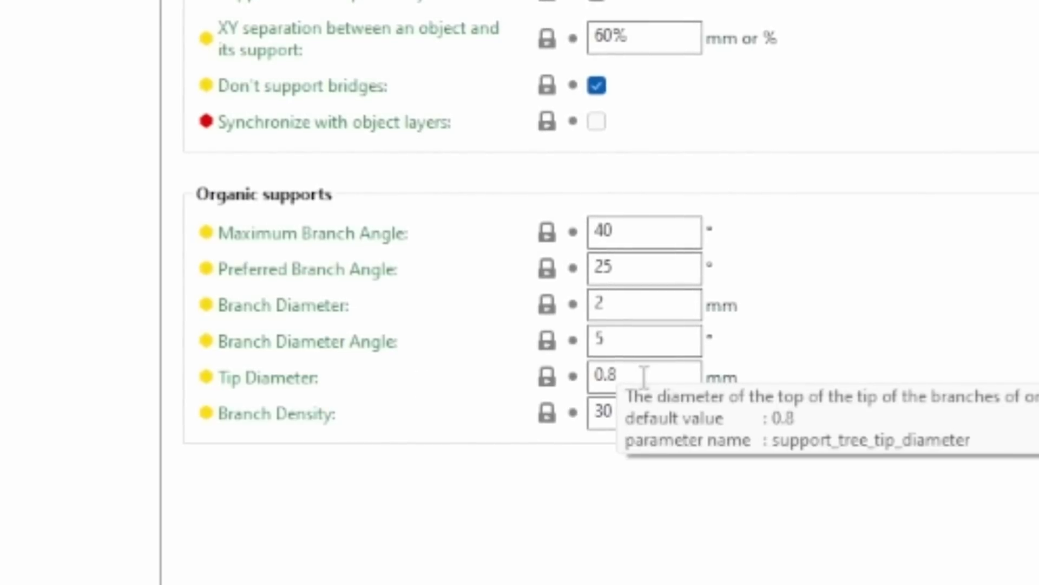
pyautogui.moveTo(743, 387)
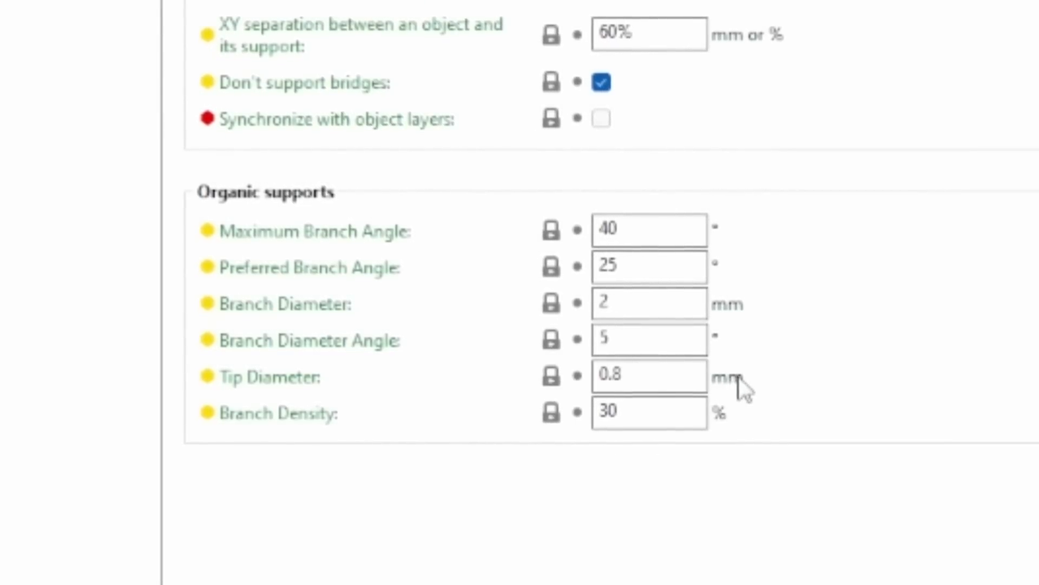
pyautogui.moveTo(769, 395)
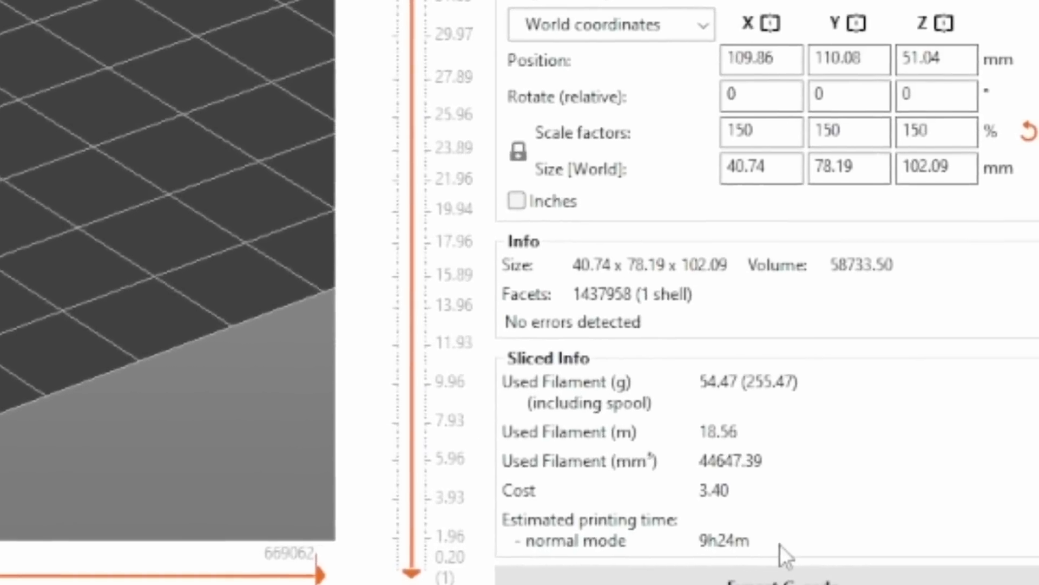
# Read the Sliced Info filament usage, cost and 9h24m print time.
pyautogui.scroll(-3)
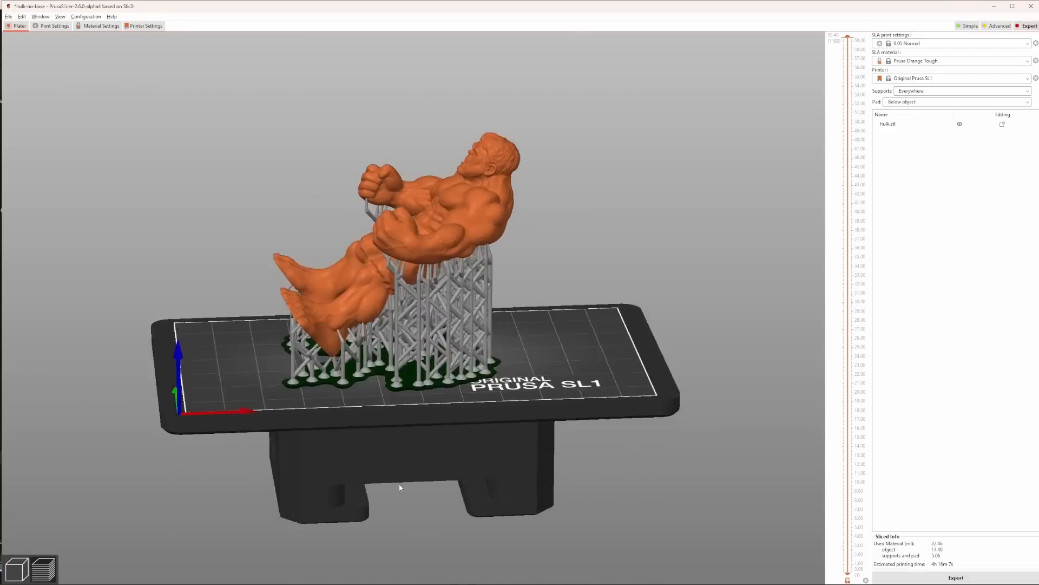
# Set the SLA support tree type to Branching (experimental) in Print Settings.
pyautogui.click(54, 26)
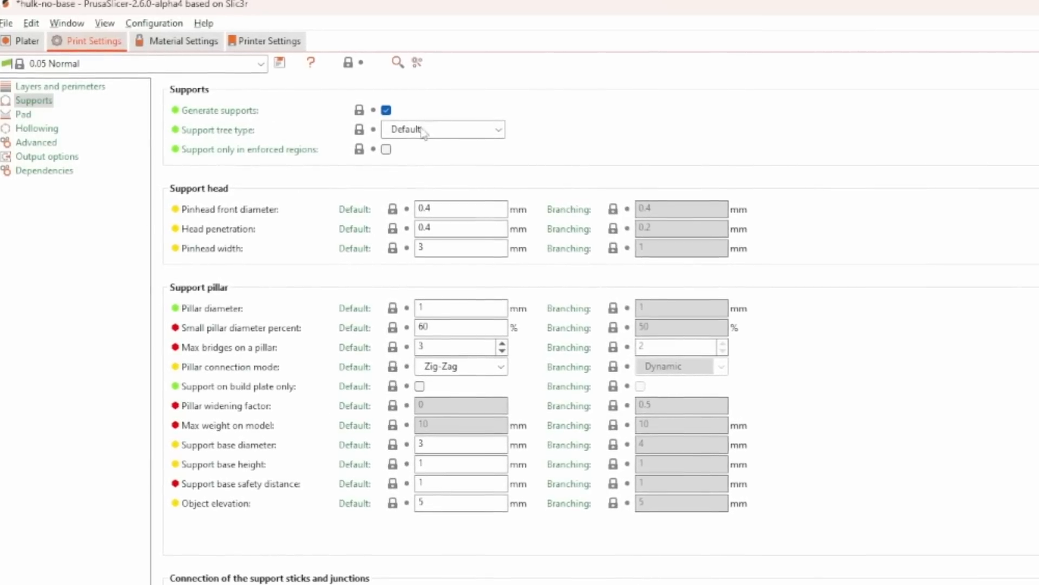
pyautogui.click(443, 130)
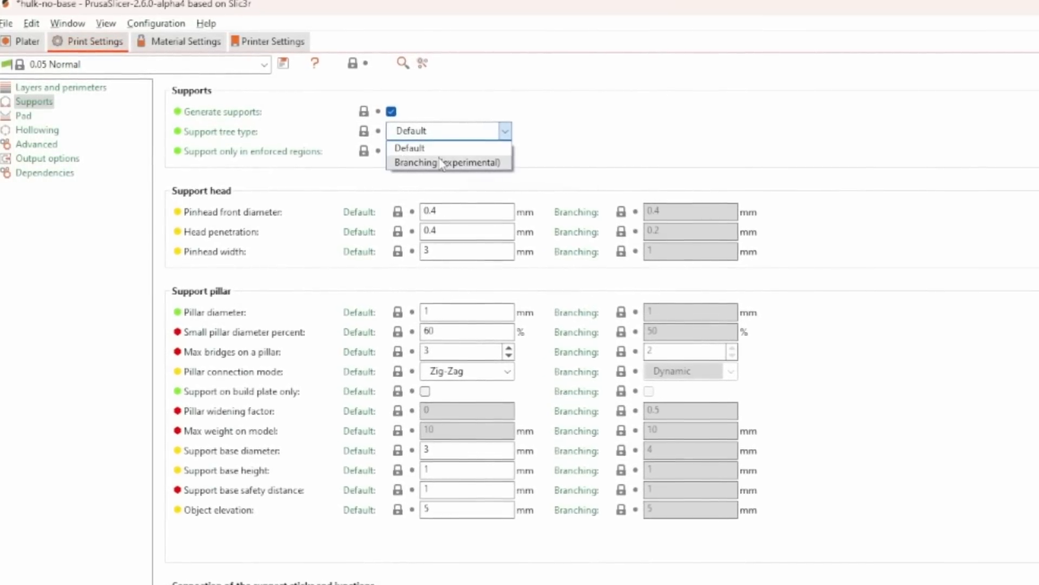
pyautogui.click(450, 163)
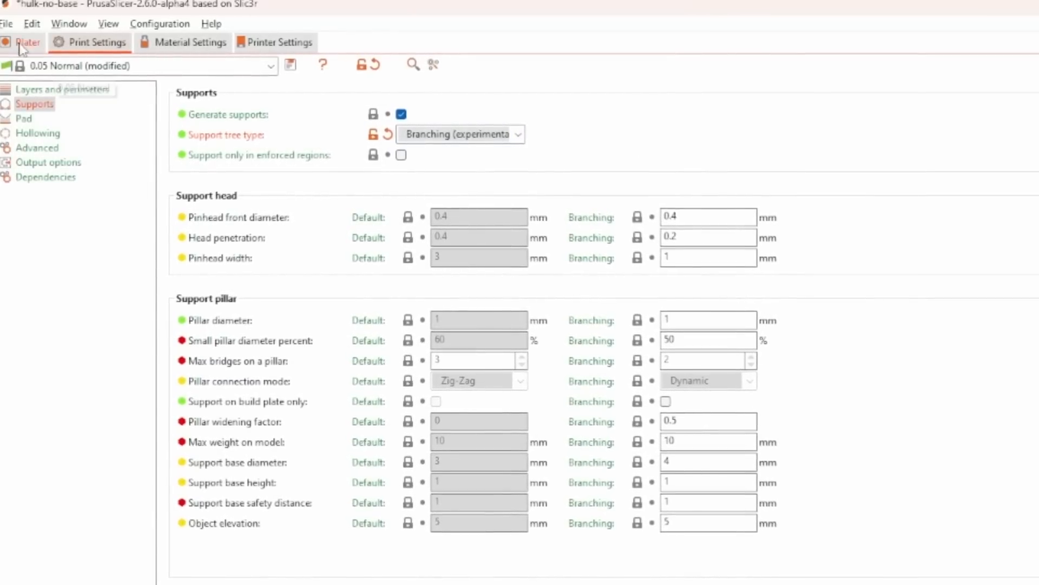
pyautogui.click(28, 41)
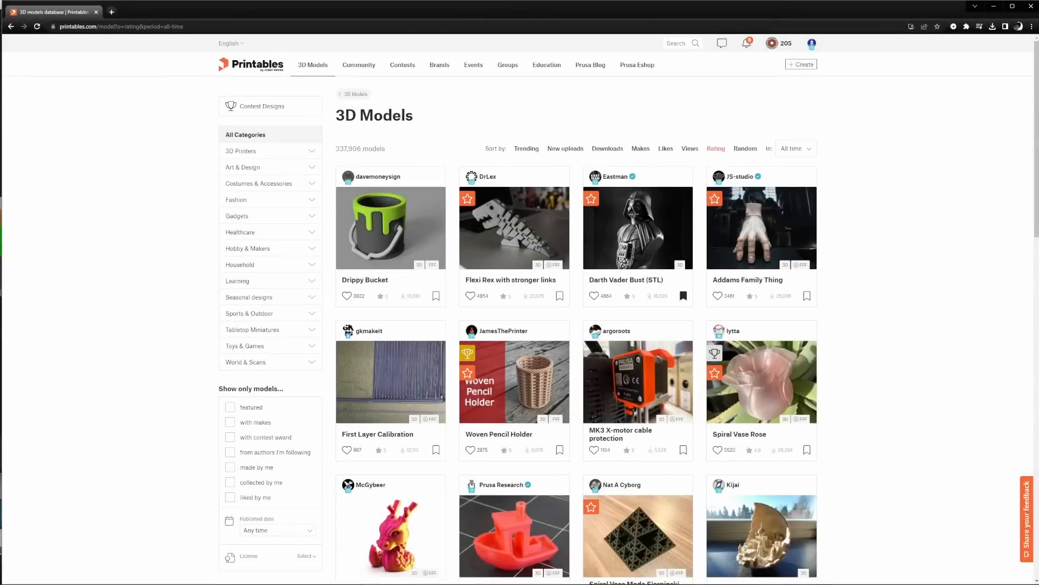
pyautogui.moveTo(239, 210)
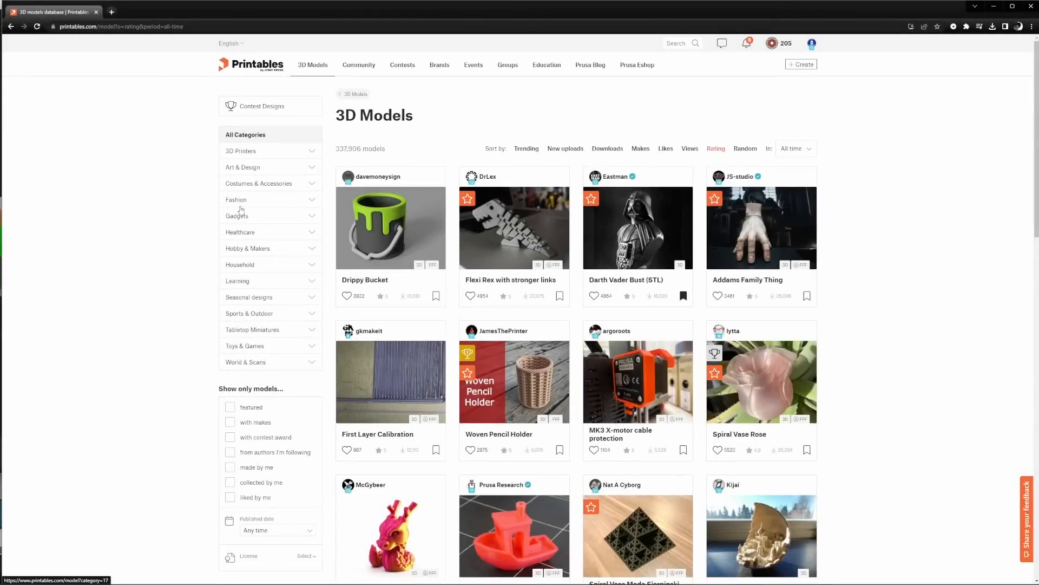
pyautogui.moveTo(529, 563)
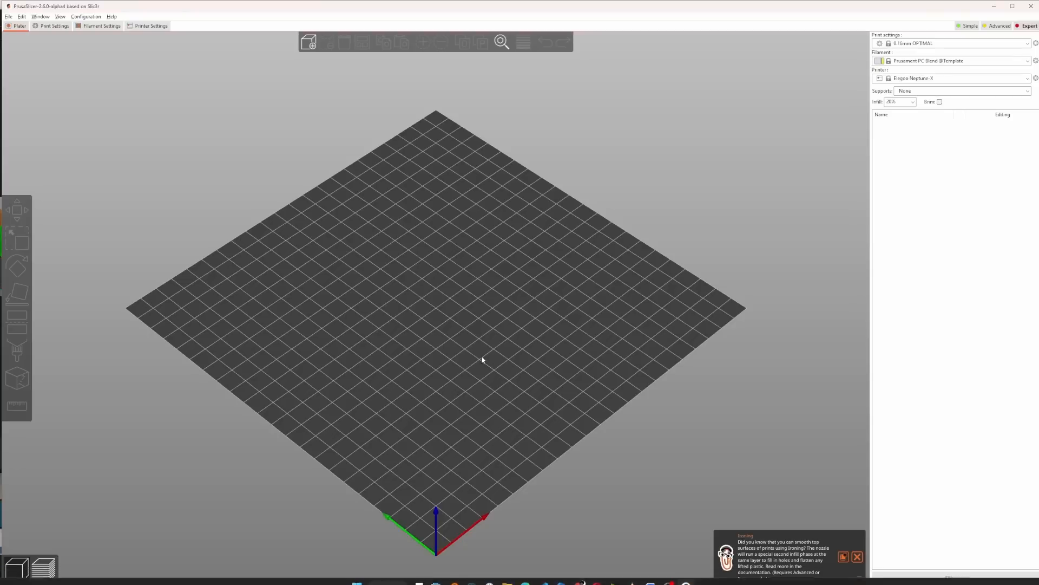
# Launch the Configuration Wizard from PrusaSlicer's Configuration menu.
pyautogui.click(86, 17)
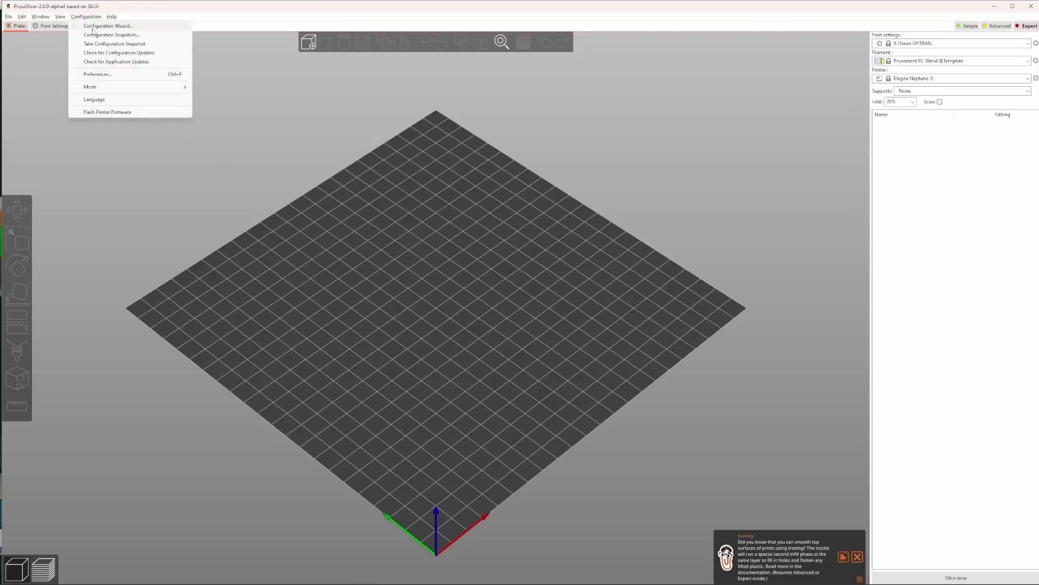
pyautogui.click(97, 74)
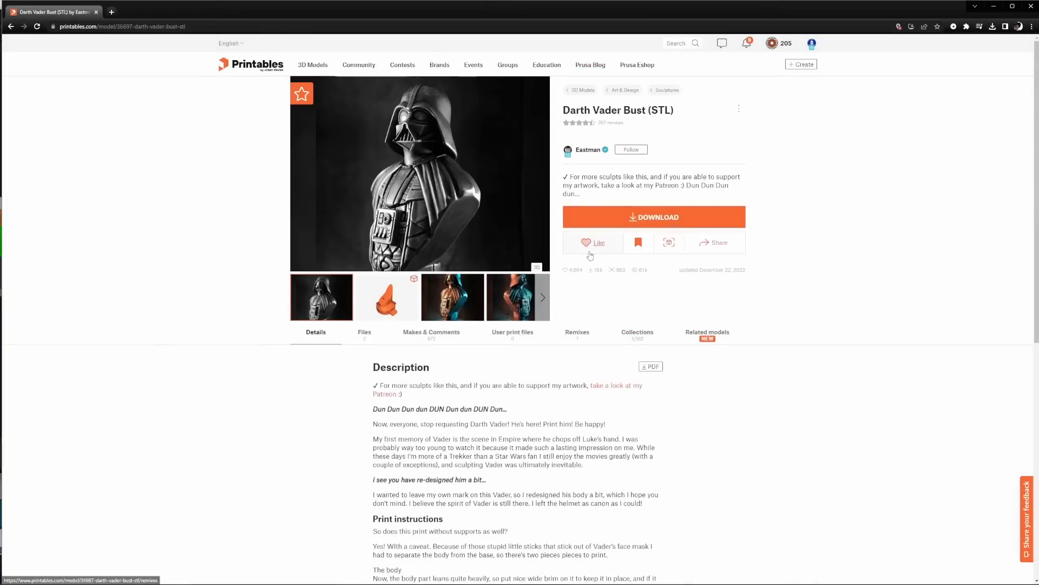
# Send the Darth Vader Bust base STL from Printables' Files list to PrusaSlicer's plate.
pyautogui.click(364, 332)
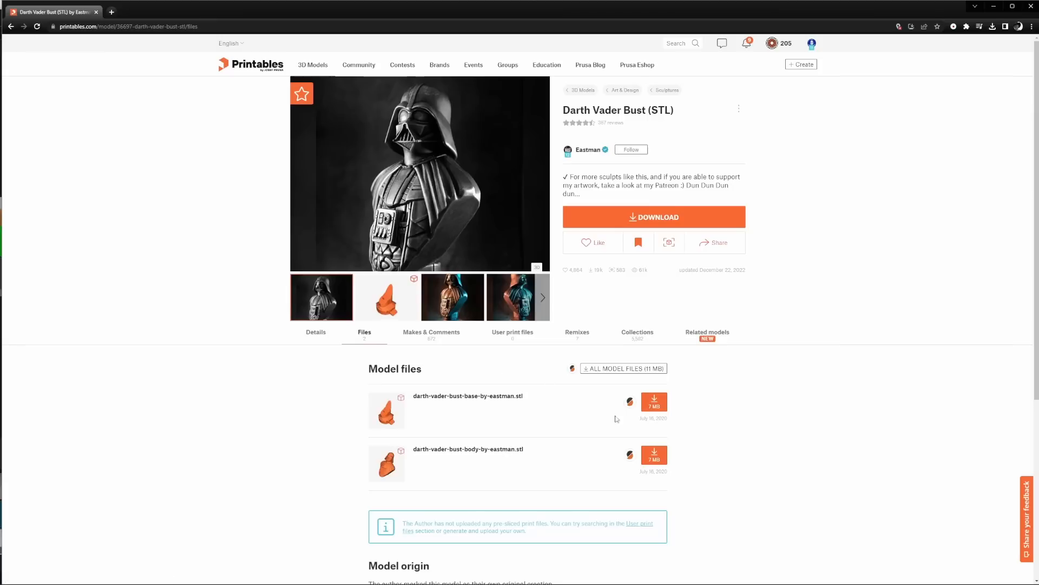
pyautogui.moveTo(653, 402)
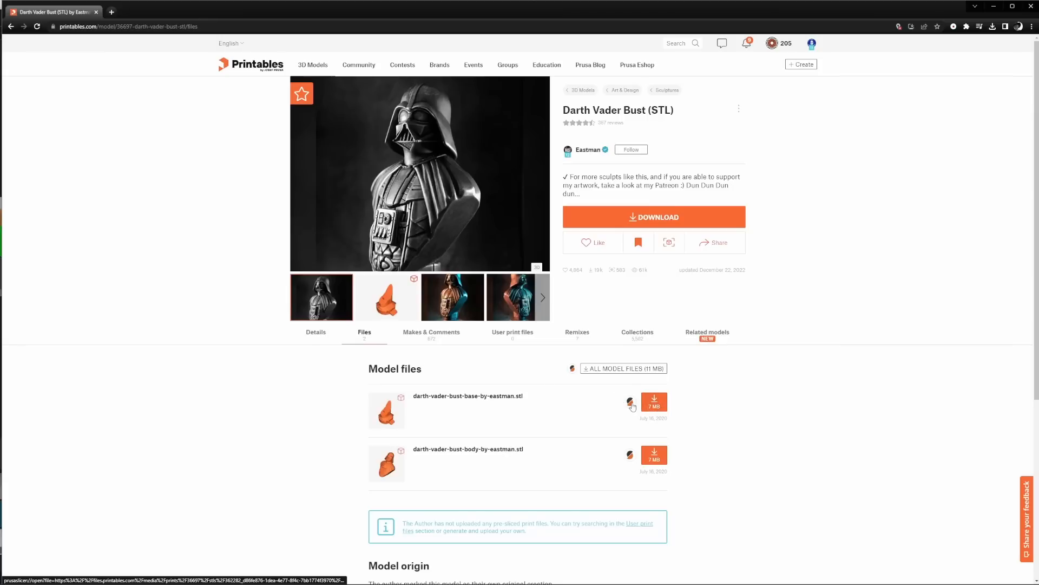
pyautogui.click(630, 403)
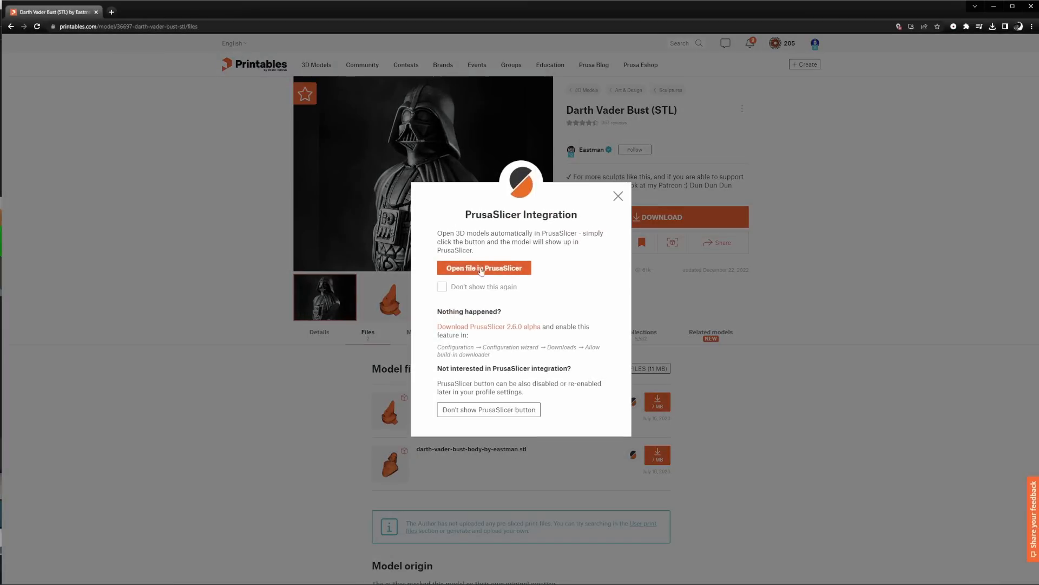
pyautogui.click(484, 268)
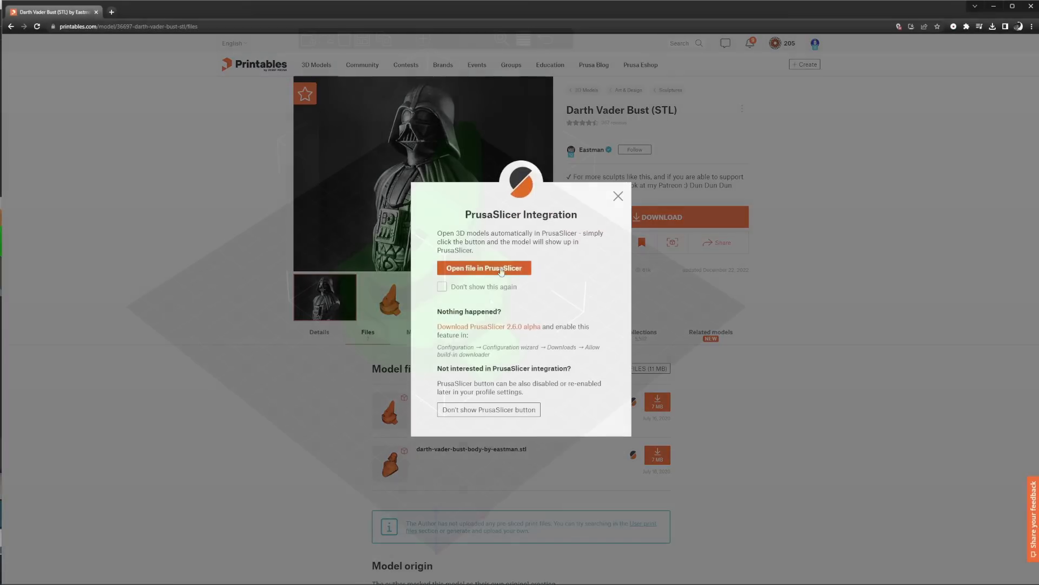
pyautogui.click(484, 268)
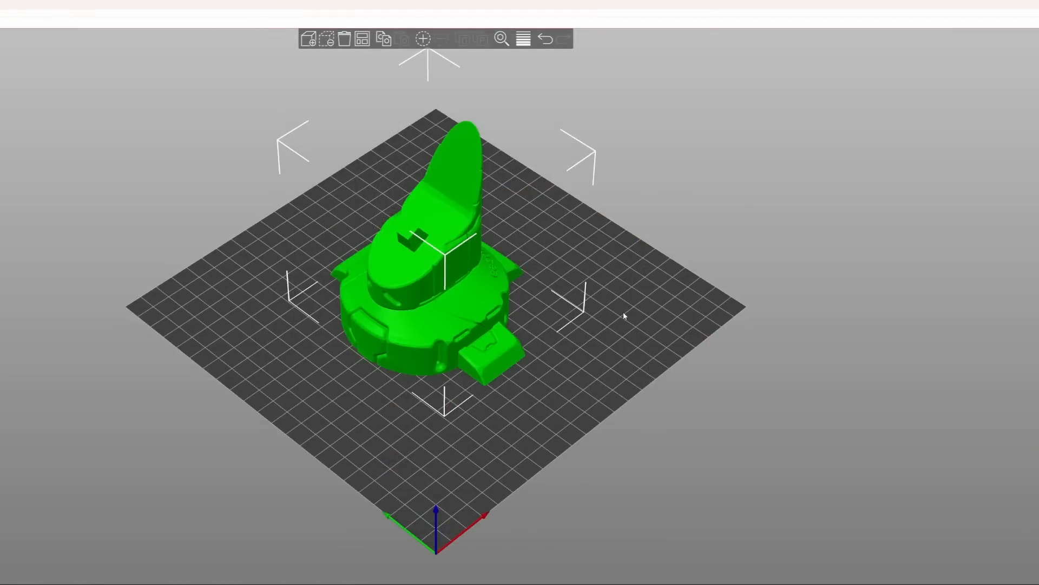
pyautogui.moveTo(610, 357)
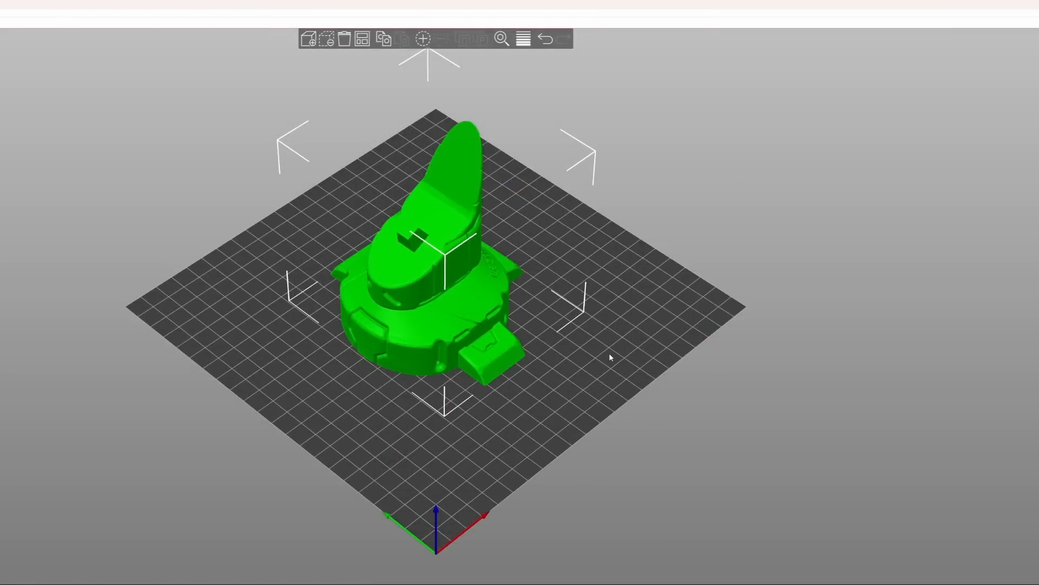